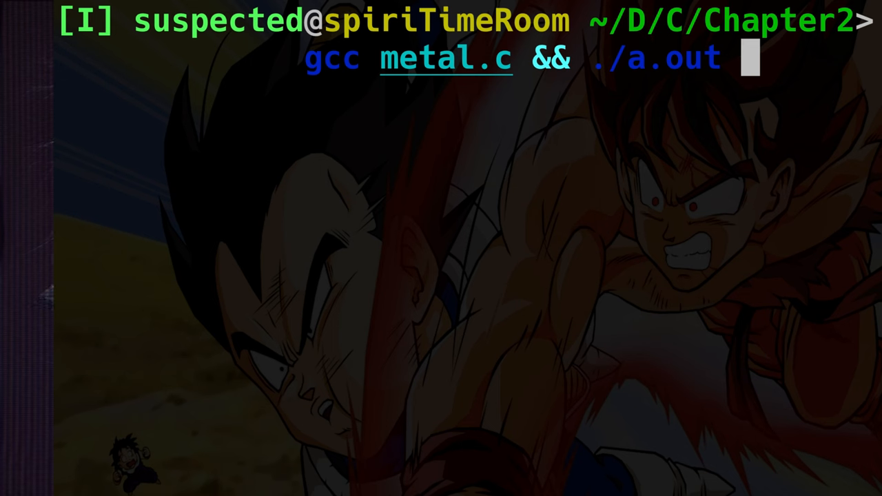
Step: Select text in the terminal output while compiling and running metal.c
drag(306, 107, 493, 93)
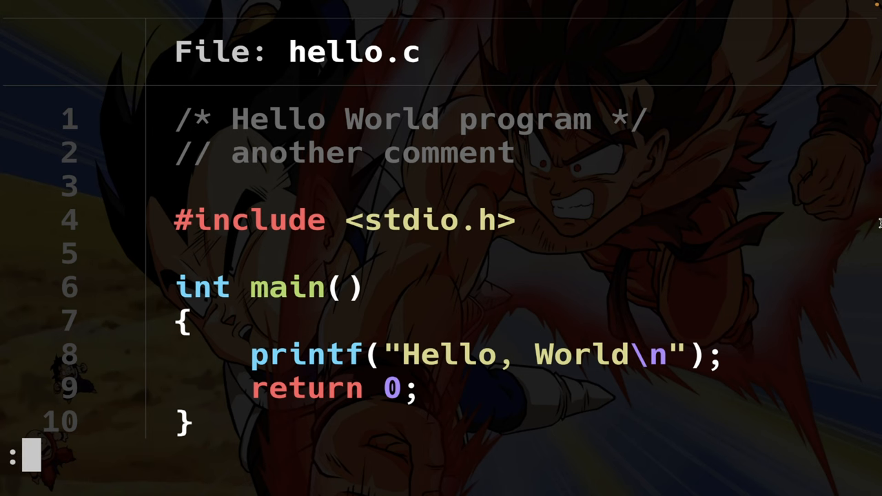
mouse_move(193, 358)
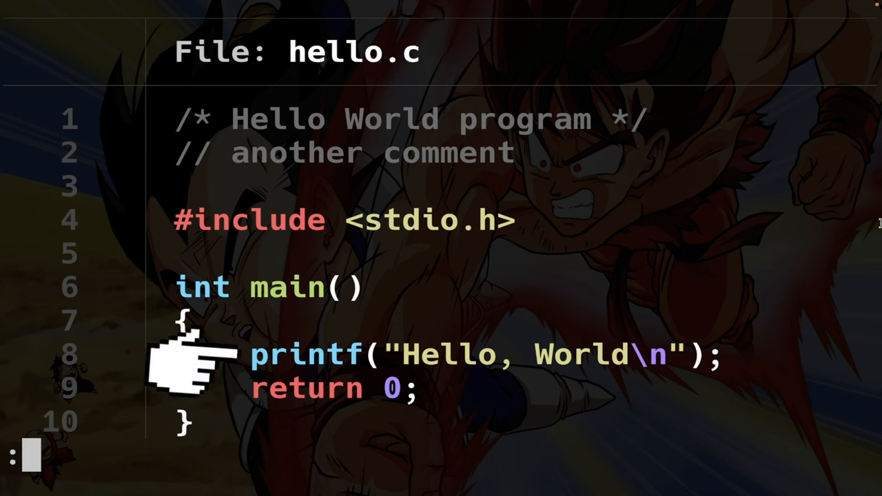
mouse_move(192, 358)
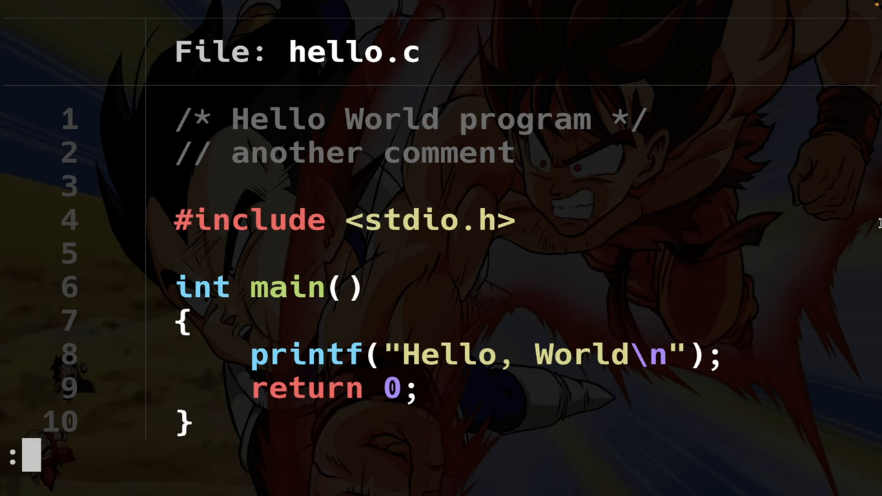
text(gcc -o hello hello.c)
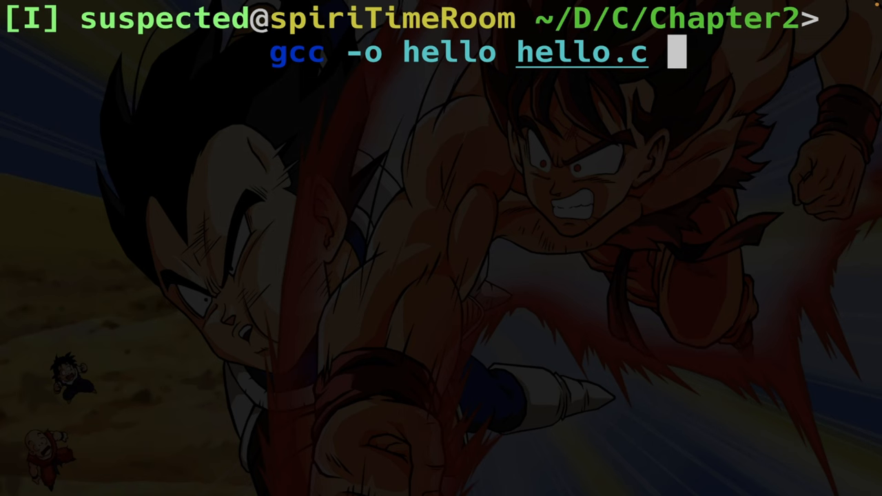
Step: Run ./hello, then begin the new hello.c in Vim with int main()
text(./hello)
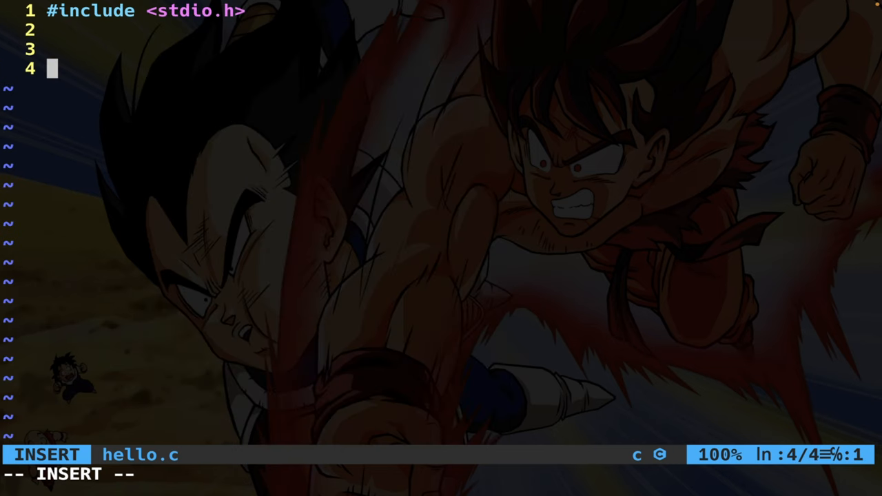
text(int main())
text(printf("Hello, World!\n");)
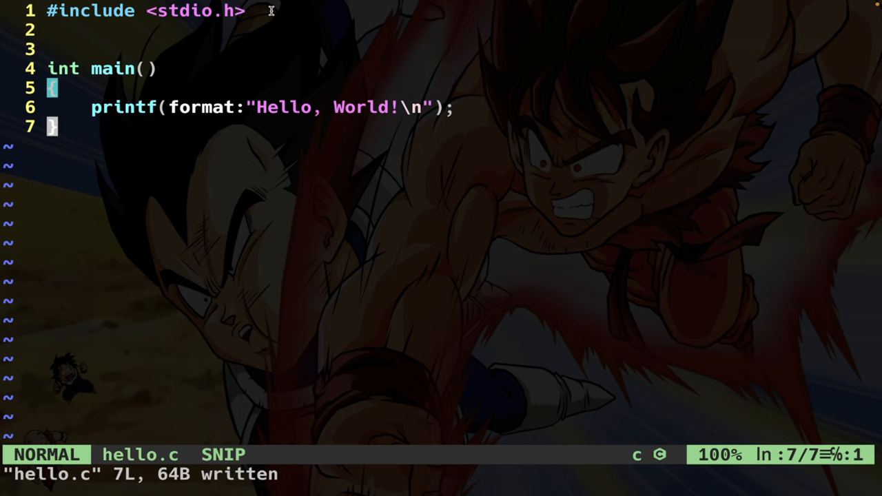
Step: Run the freshly built ./a.out and start a gcc -E preprocessing command
double_click(195, 11)
text(la)
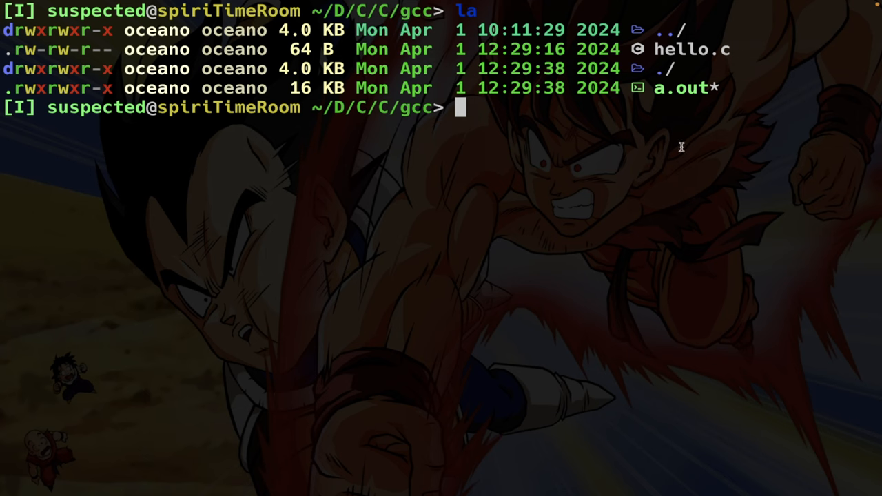
double_click(678, 88)
text(gcc hello.c)
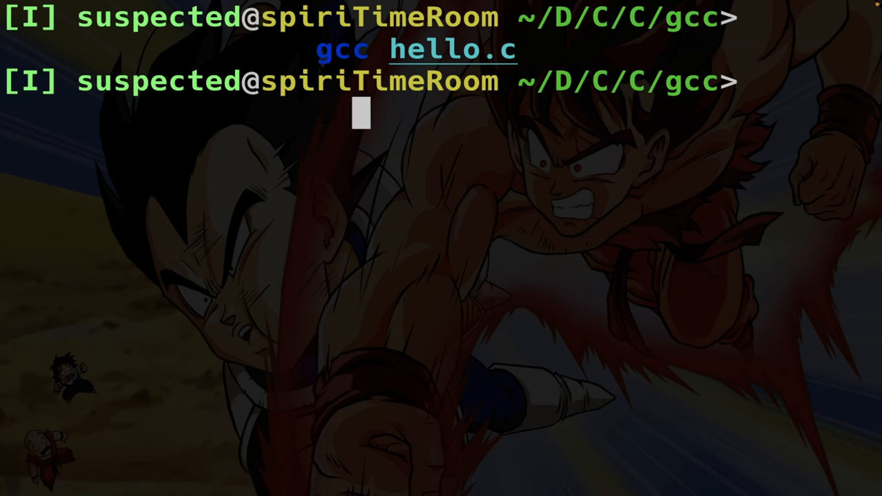
text(./a.out)
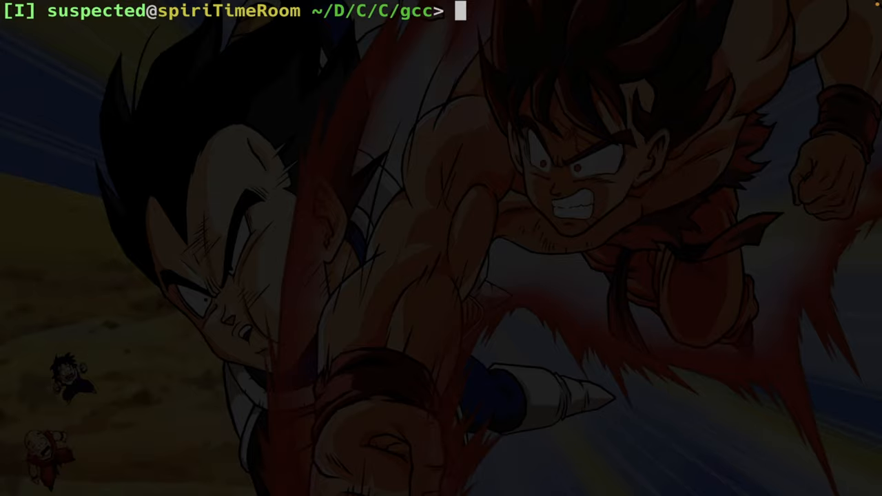
text(gcc -E)
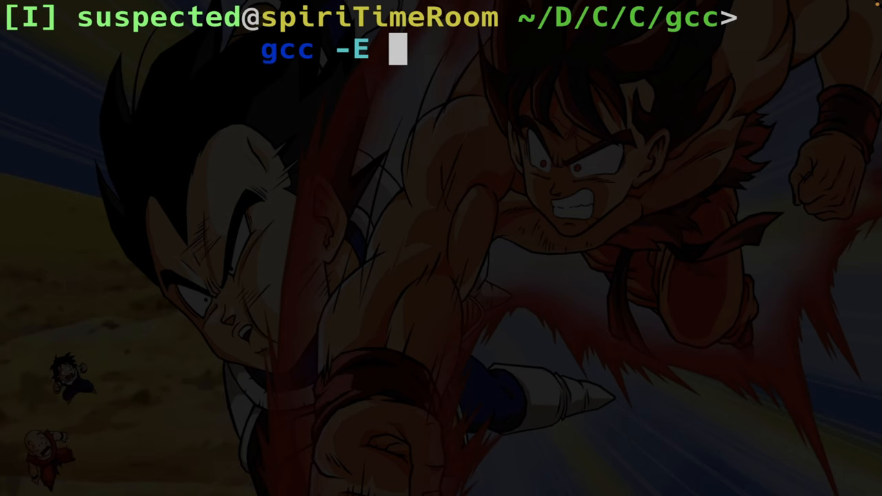
Step: Preprocess hello.c with gcc -E into hello.i and open the output
text(hello.c)
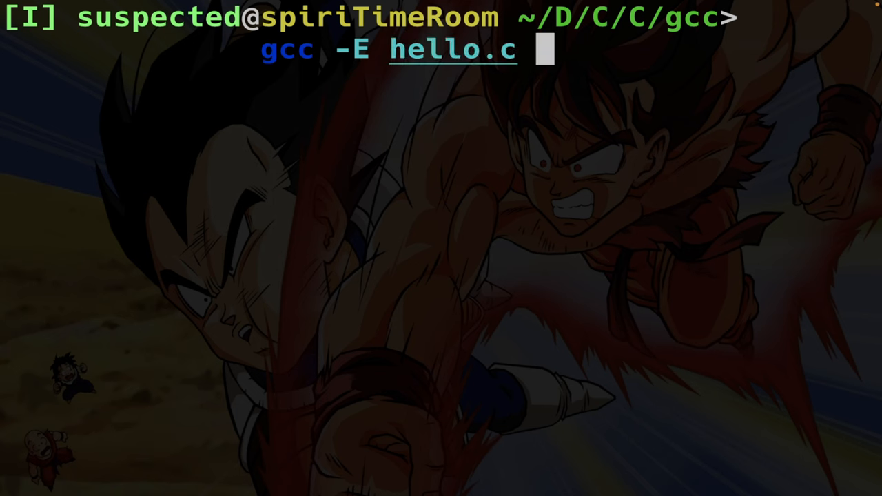
text(>hello.c)
text(la)
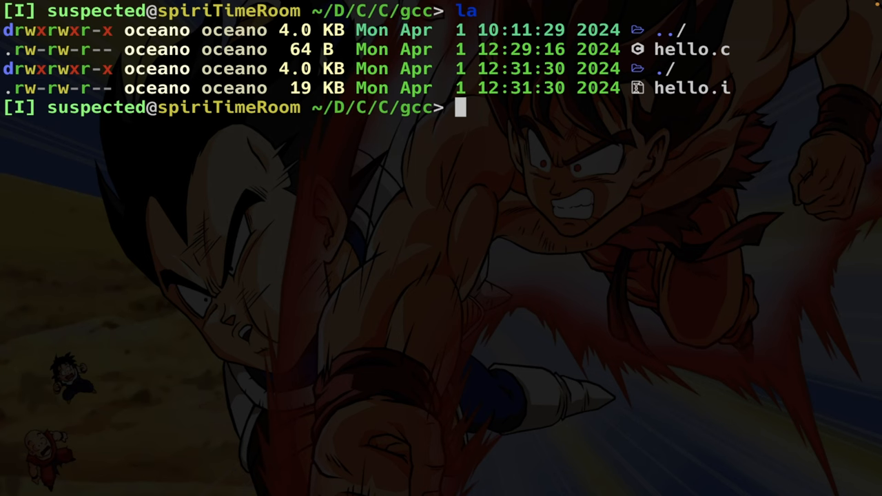
click(689, 88)
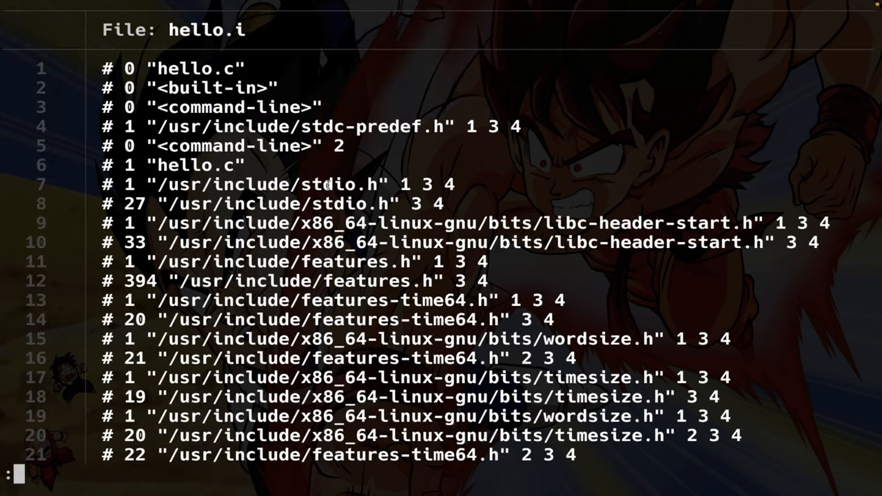
Step: Scroll through printf declarations in hello.i, then close the view to show hello.c
scroll(down, 3)
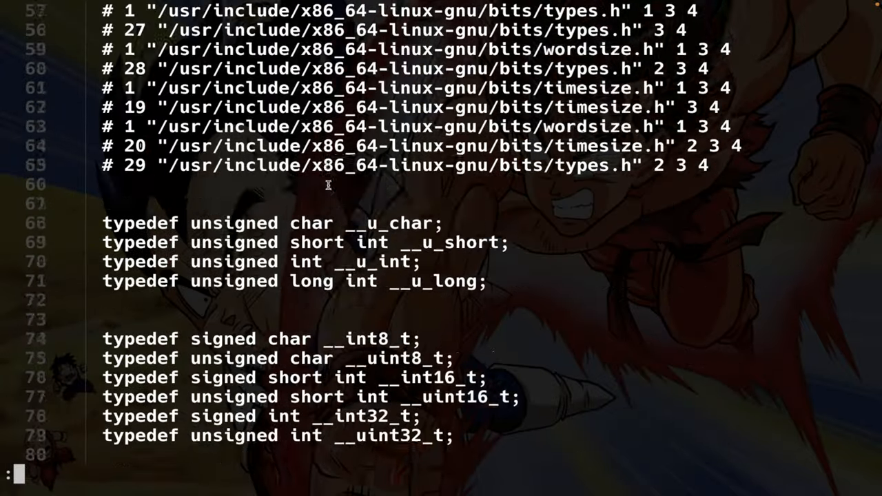
scroll(down, 3)
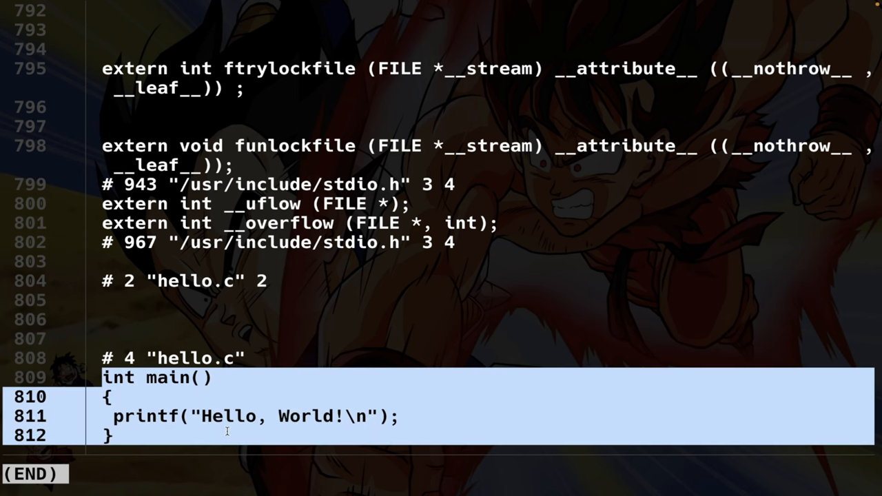
mouse_move(241, 300)
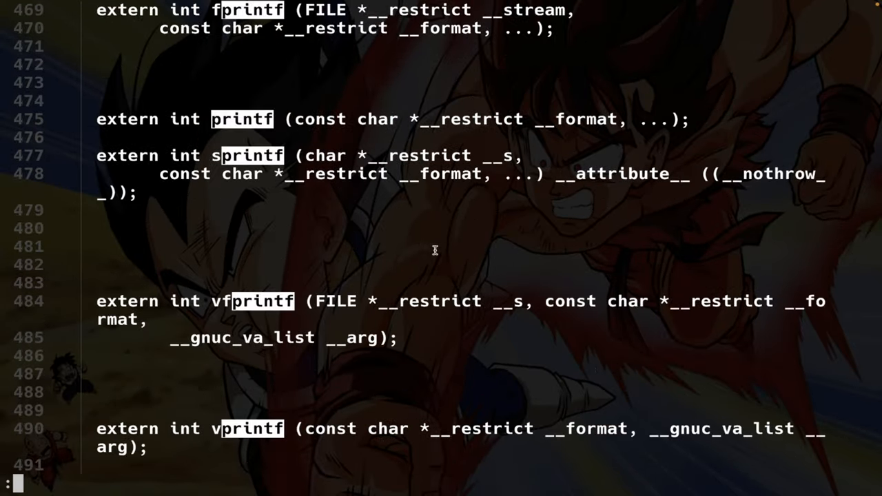
mouse_move(312, 74)
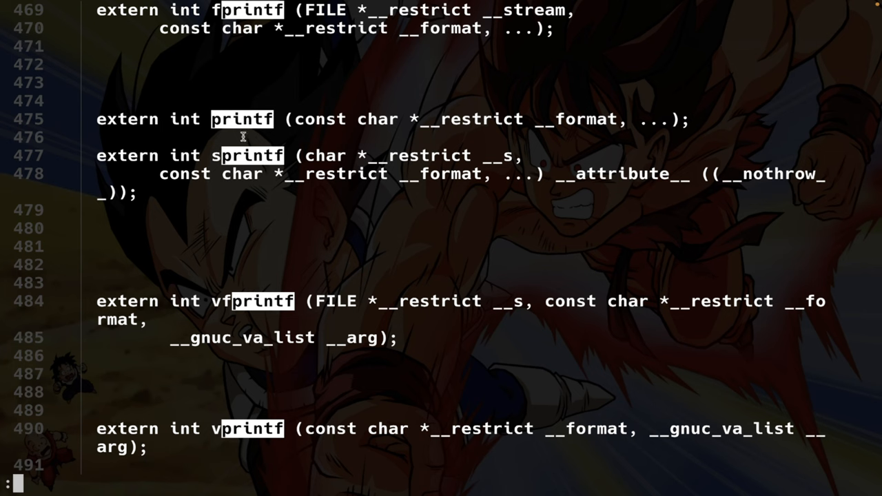
mouse_move(195, 449)
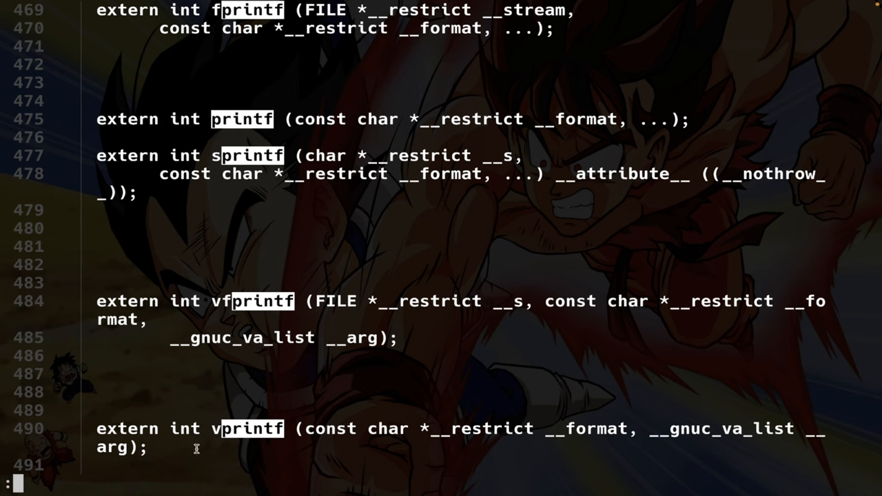
mouse_move(222, 308)
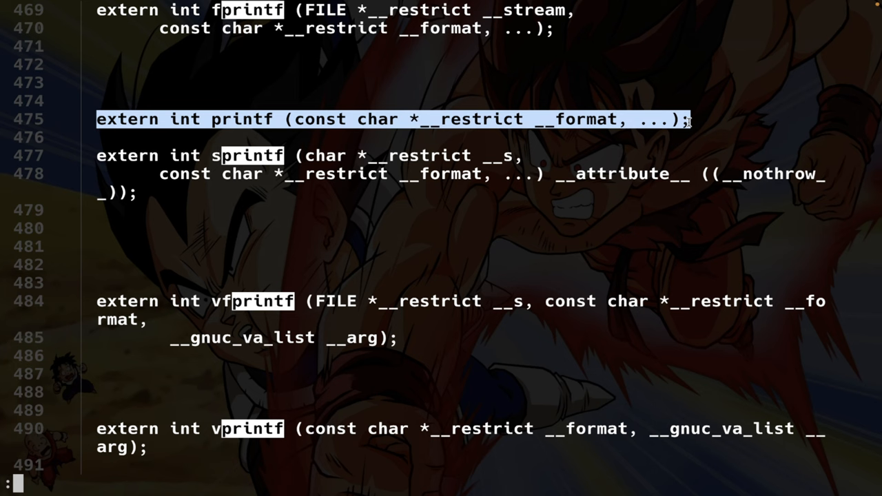
key(Return)
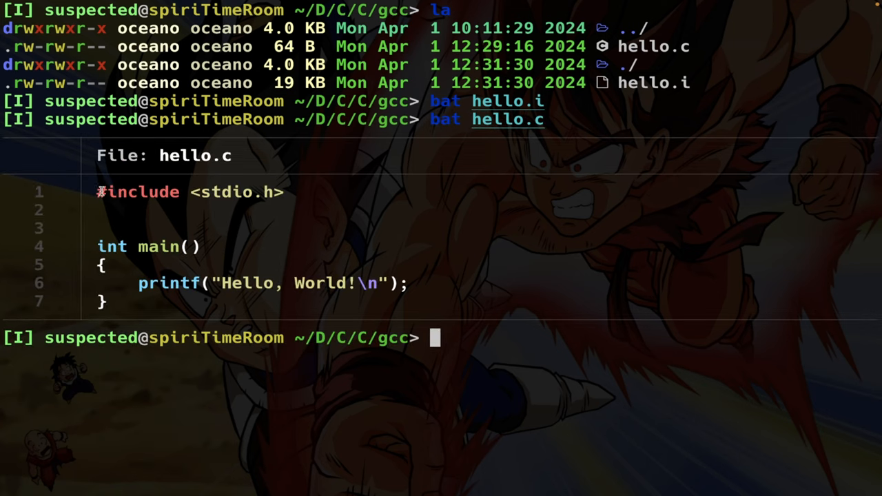
Step: Select the earlier gcc -E hello.c > hello.i command on the cleared screen
double_click(138, 192)
text(c)
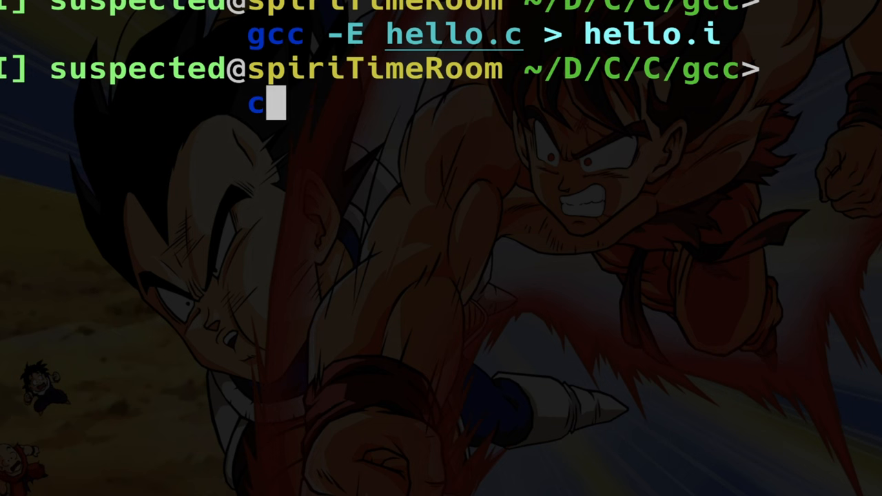
Step: Run cpp hello.c > hello_cpp.i and diff hello.i against hello_cpp.i
text(pp)
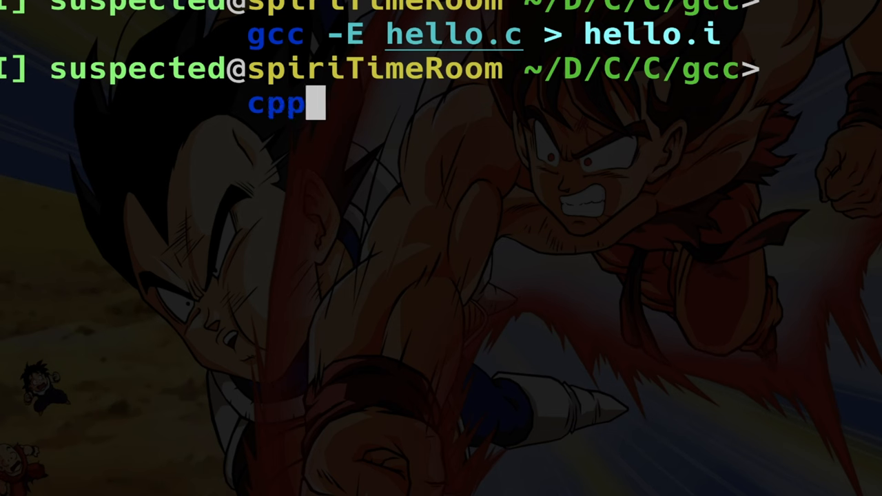
text(hhe)
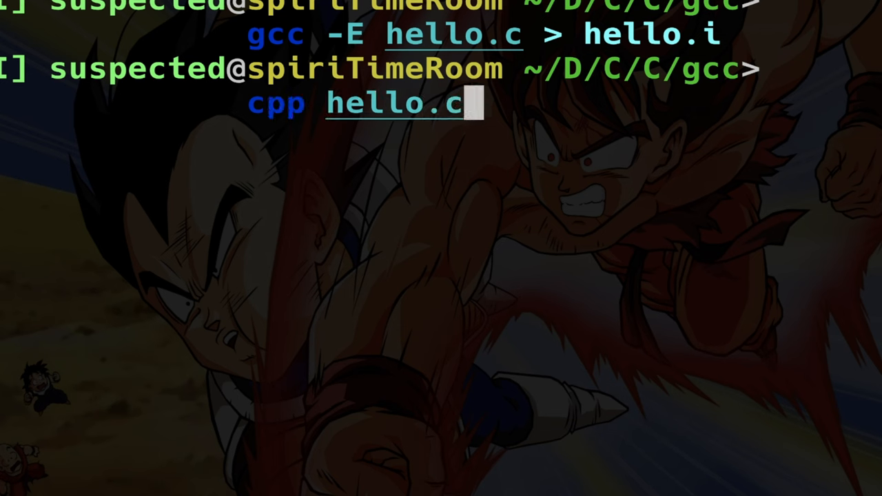
text(> hello.c)
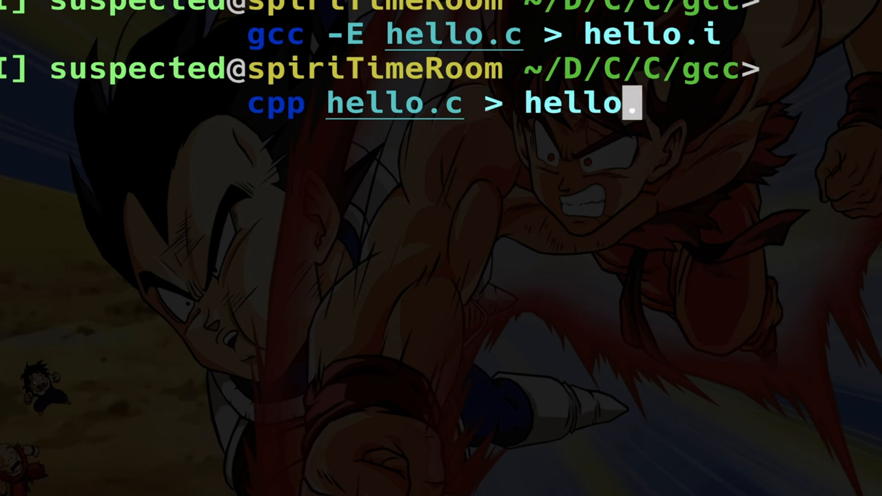
text(_cpp.i)
text(diff)
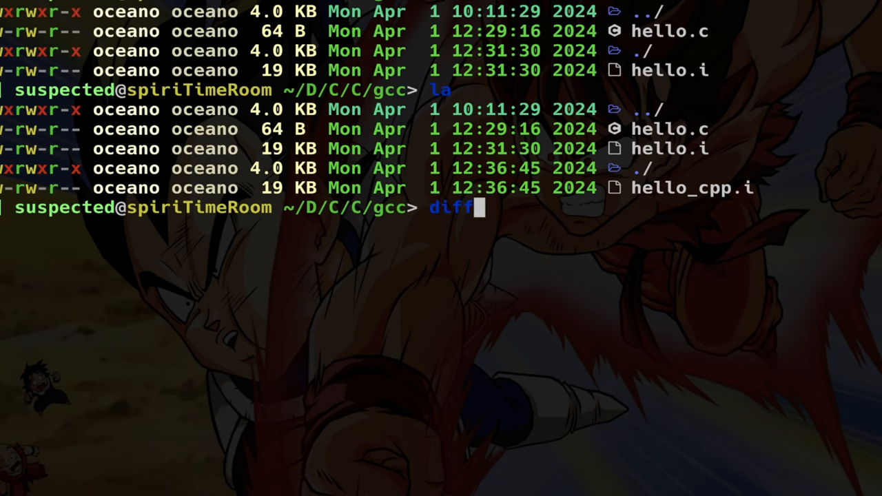
text(hello.i hello_cpp.i)
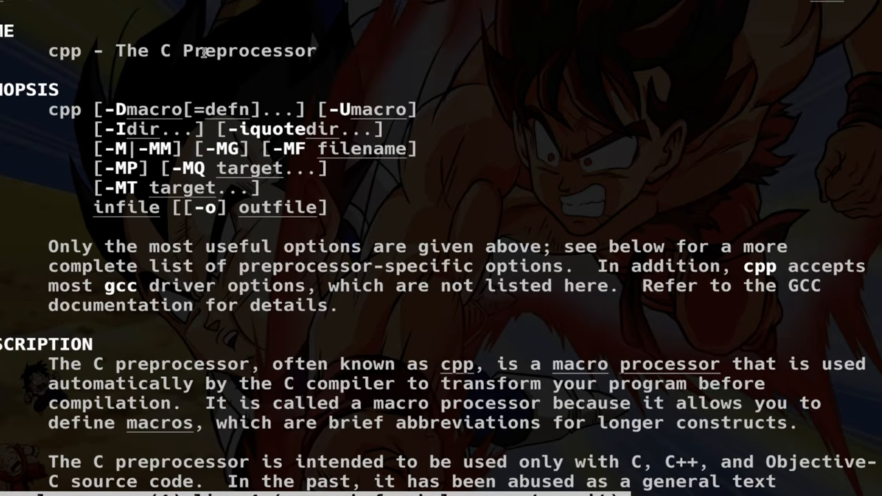
Step: Scroll through the cpp man page's NAME, SYNOPSIS and DESCRIPTION sections
scroll(down, 3)
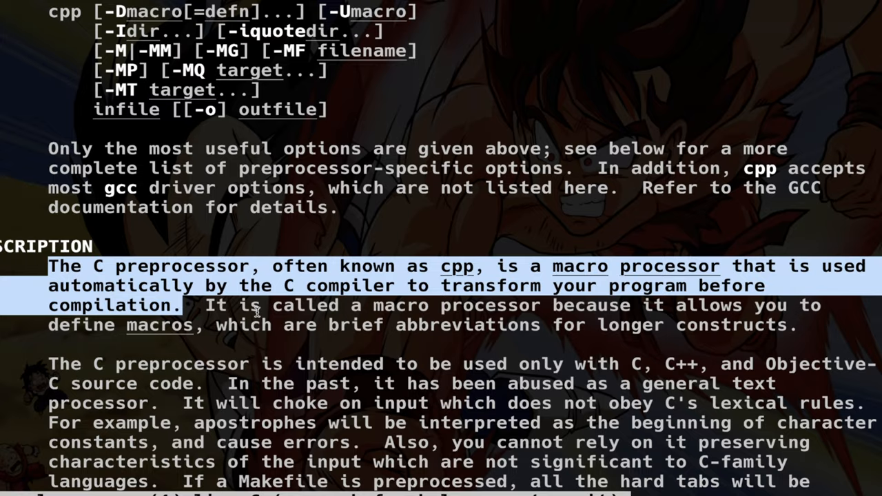
scroll(down, 3)
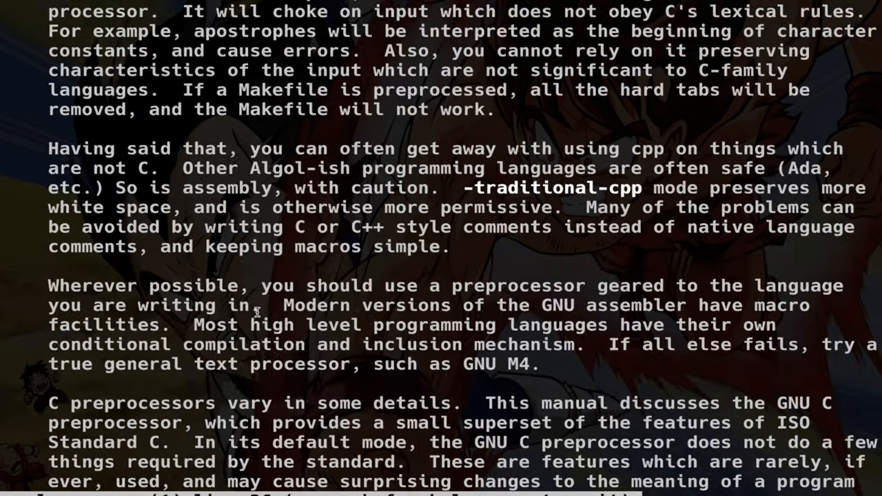
scroll(down, 3)
text(gcc -)
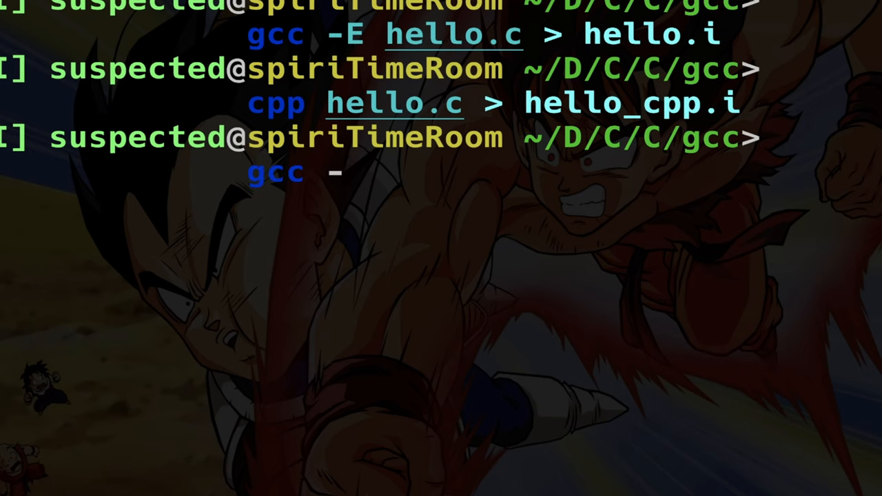
Step: Generate hello.s with gcc -S, view its assembly in bat, and check it with file
text(S e)
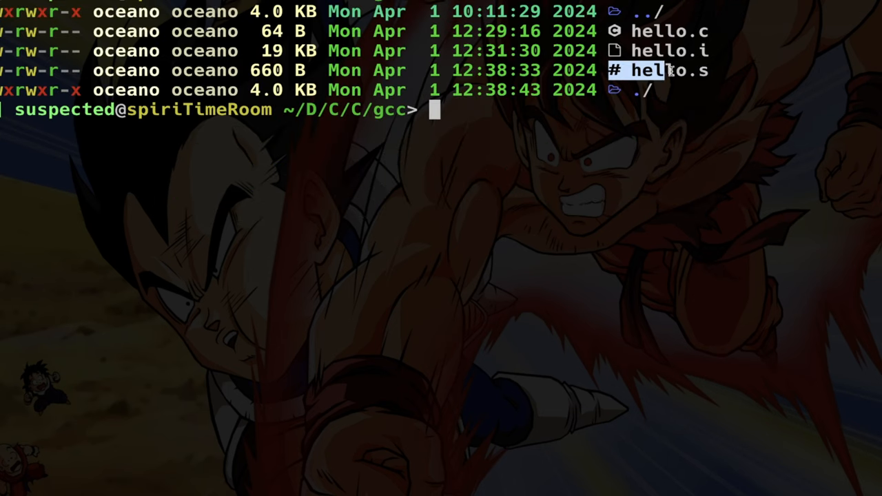
text(bat hello.s)
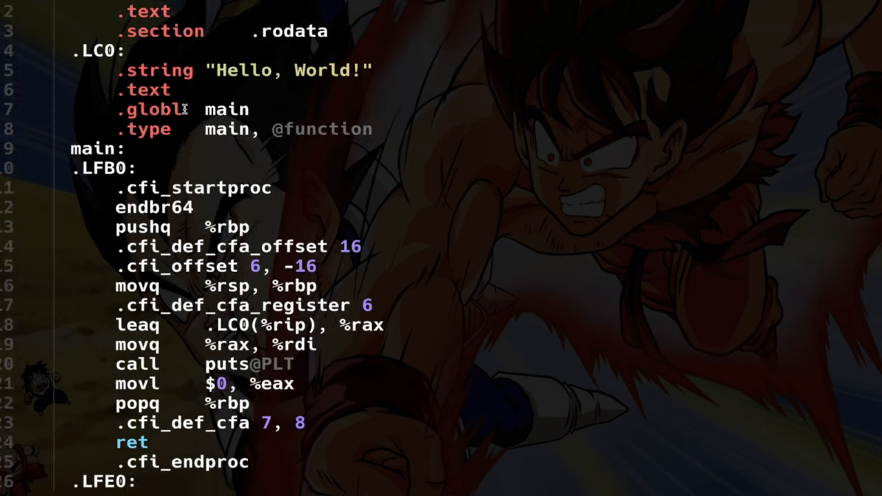
scroll(down, 3)
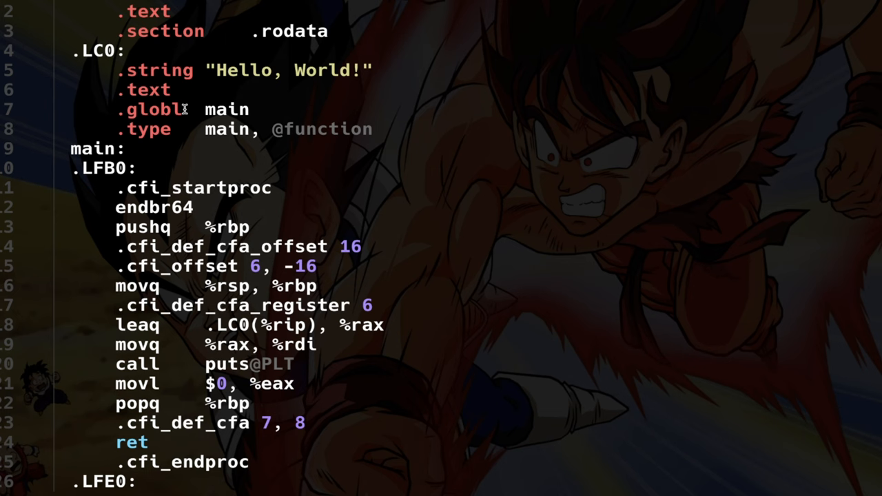
mouse_move(212, 343)
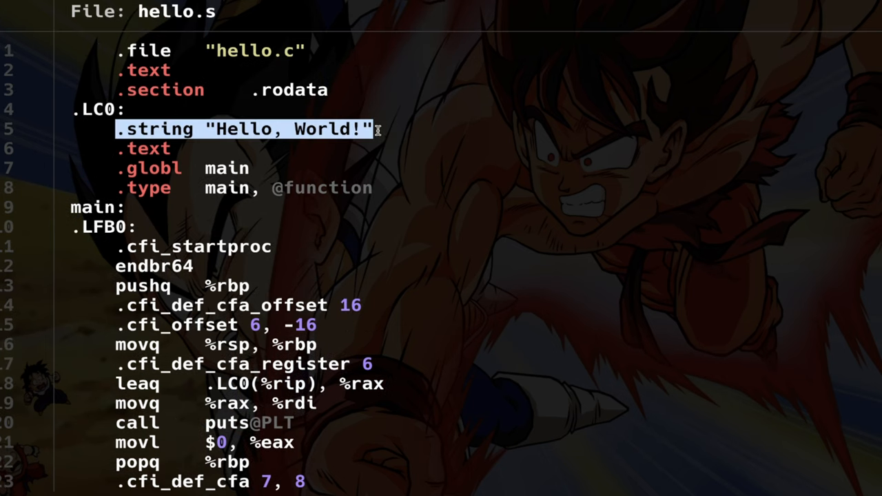
scroll(down, 3)
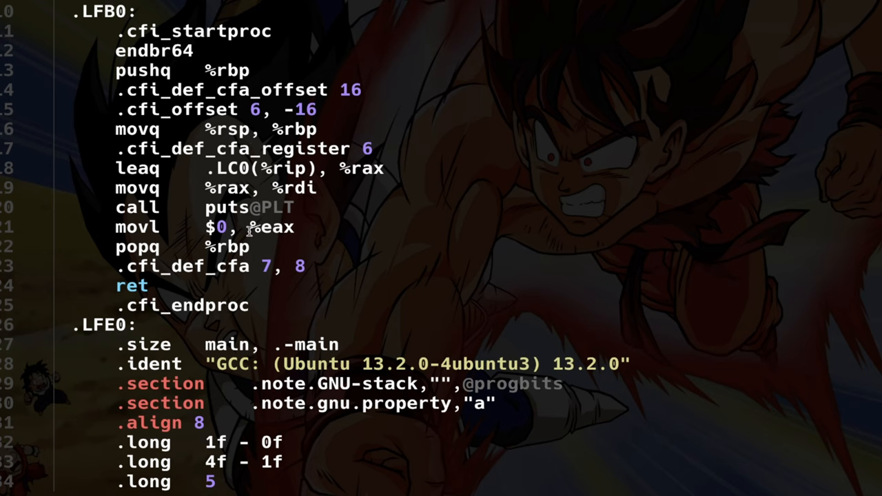
text(file hello.s)
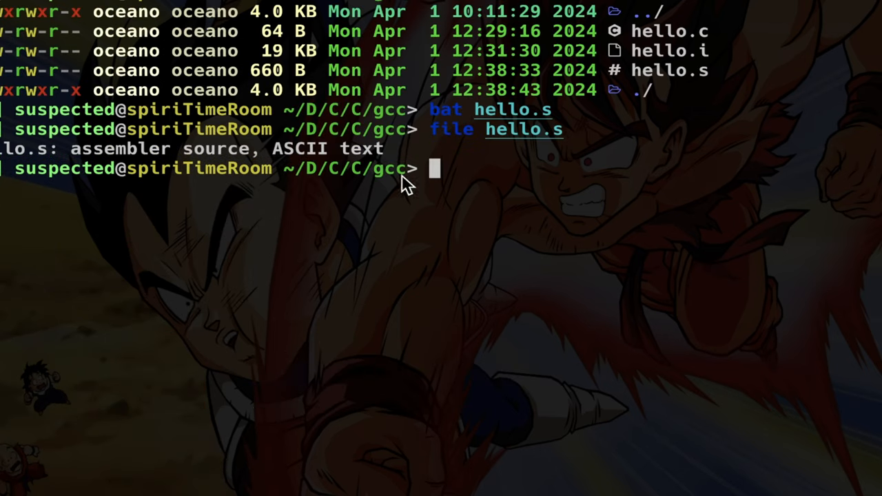
Step: Build hello.o with gcc -c hello.c and identify it with file hello.o
double_click(121, 149)
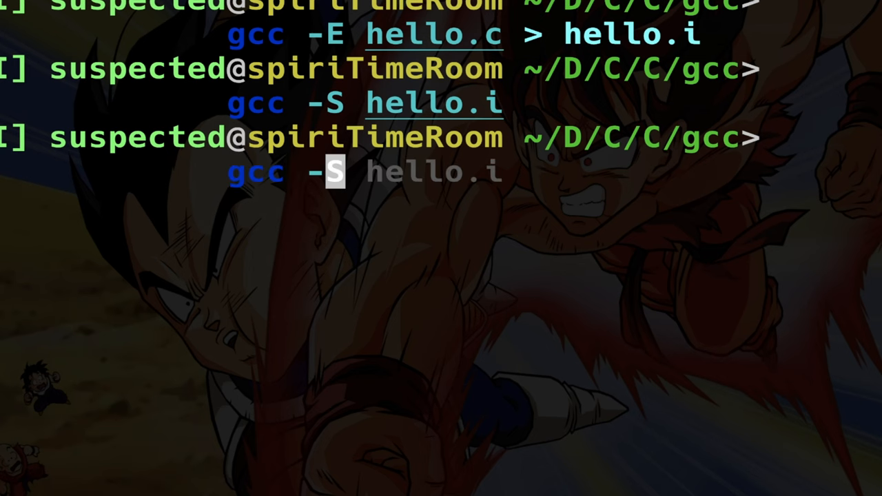
text(gcc -c hello.c)
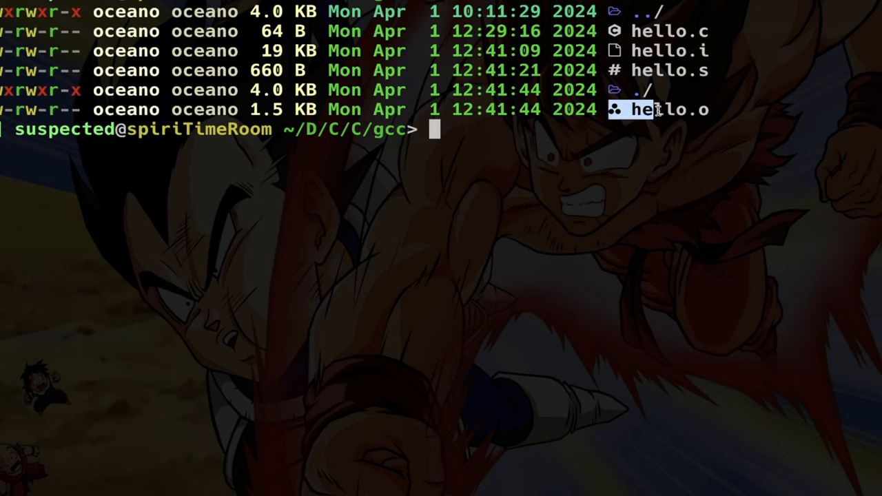
text(file hello.o)
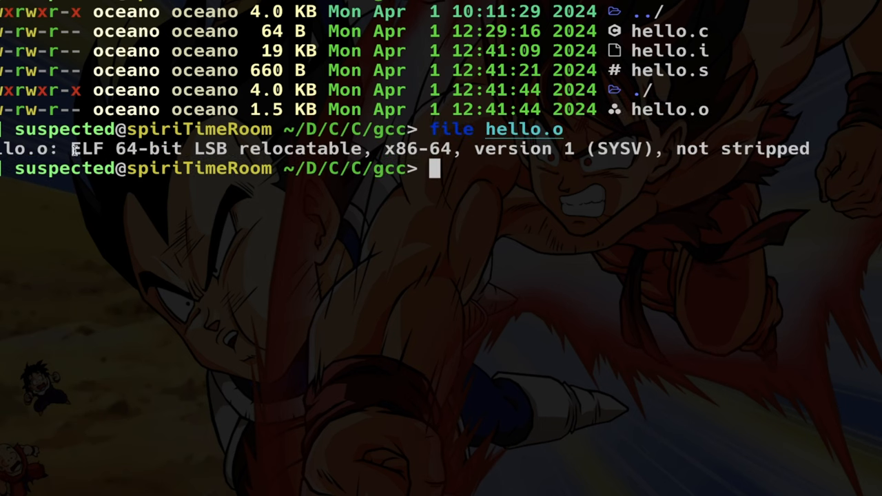
double_click(87, 149)
text(cat hello.o)
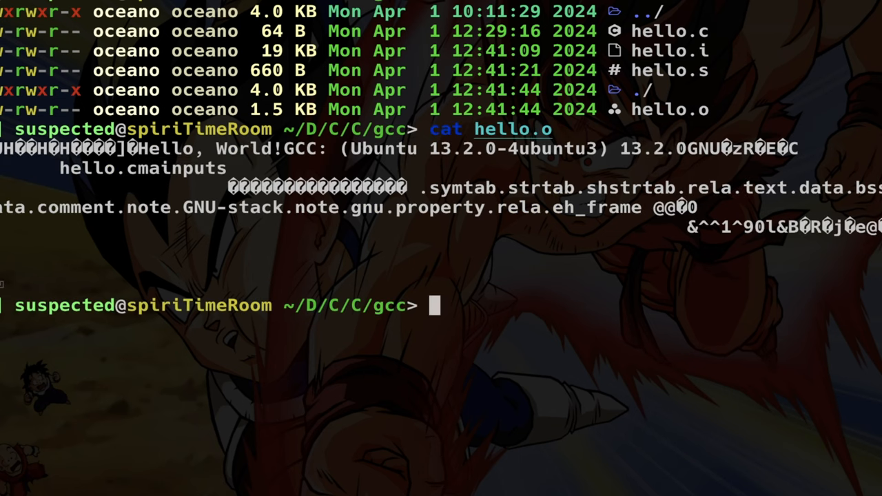
mouse_move(607, 252)
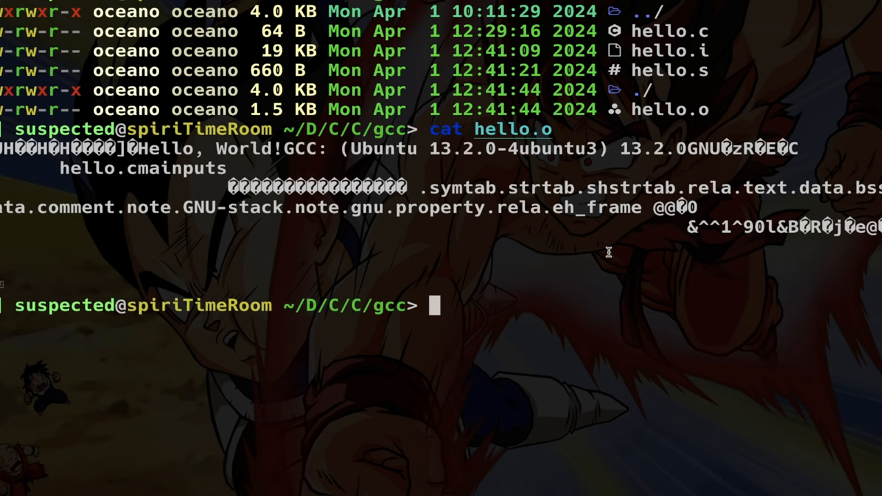
mouse_move(515, 205)
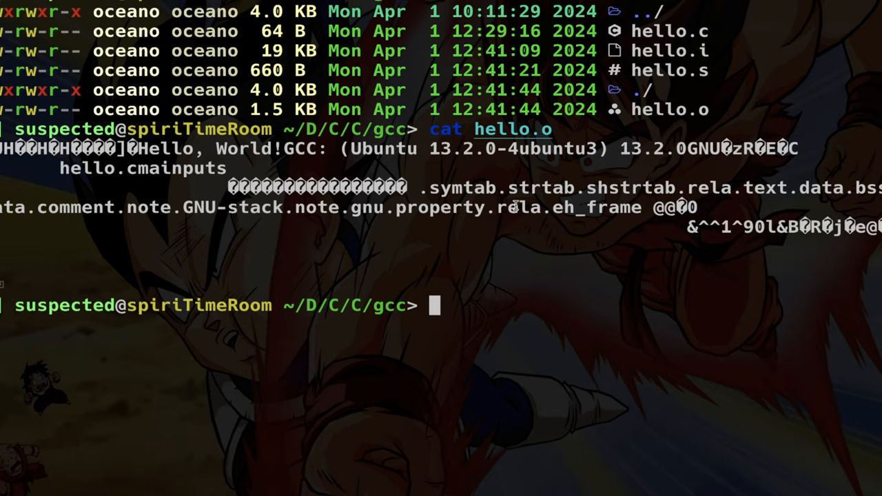
mouse_move(620, 244)
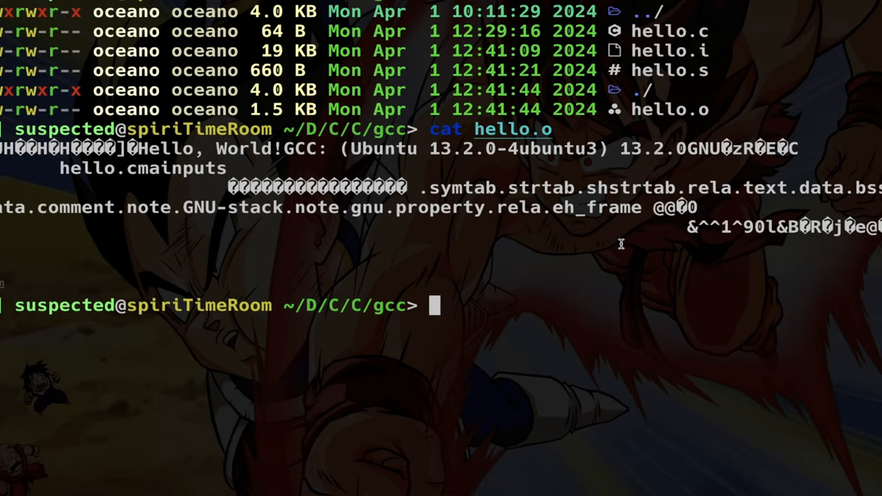
Step: Link hello.o with gcc so a 16 KB a.out appears beside hello.o in the listing
text(gcc hh)
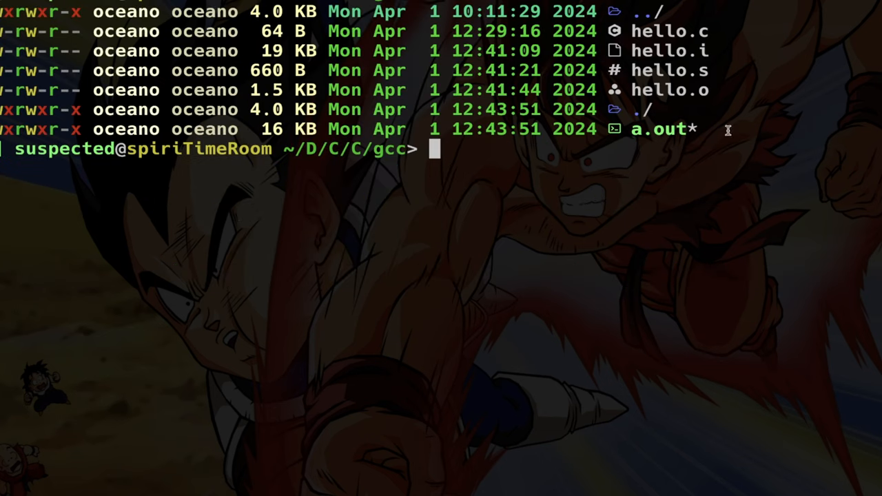
mouse_move(751, 107)
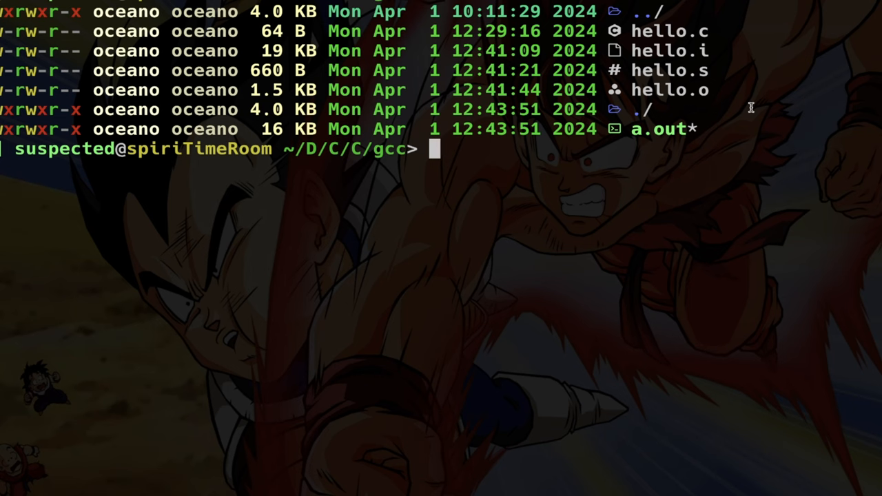
Step: Reduce to hello.c, run ./a.out printing Hello, World!, try gcc -E, and start the save-temps command
text(only hello.c)
text(gcc hello.c)
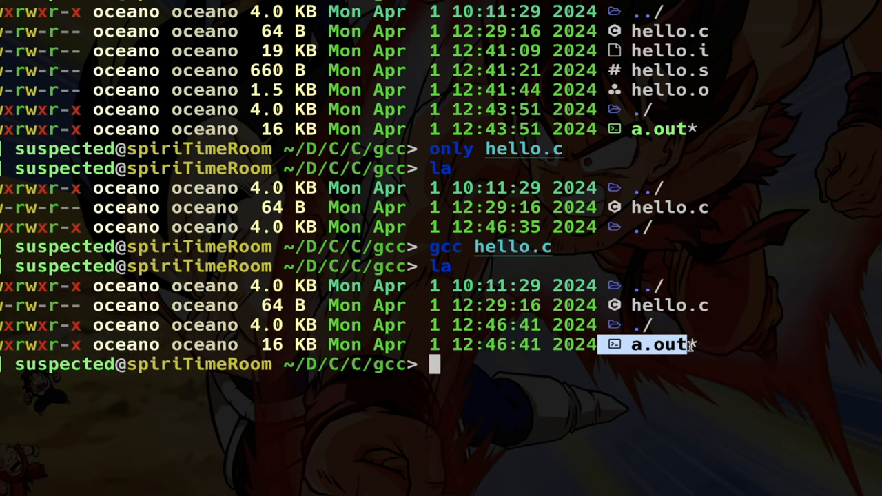
text(./a.out)
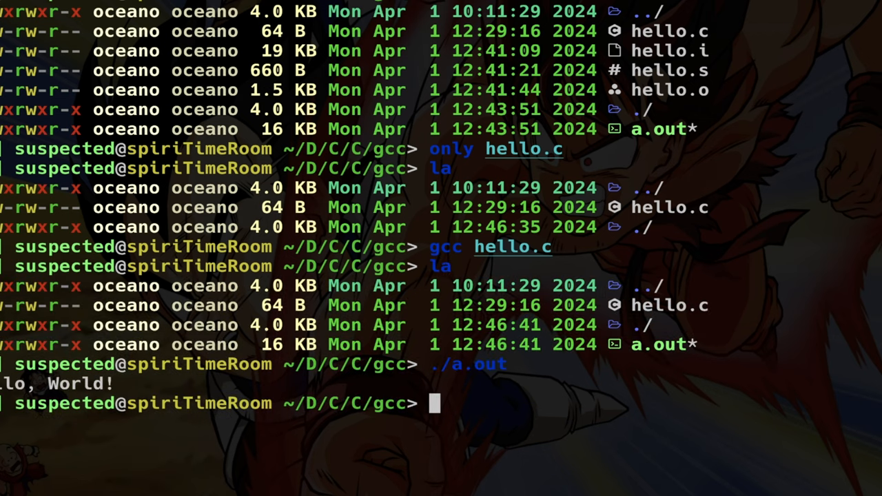
text(gcc -E hello.c)
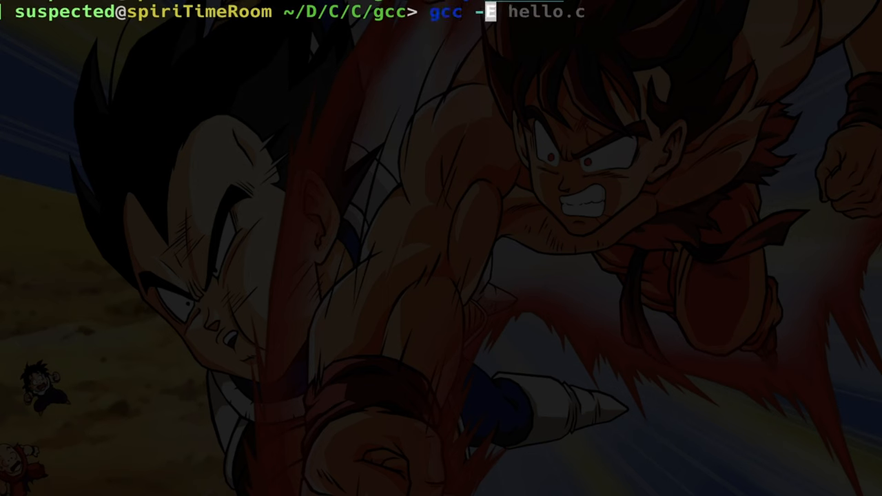
text(save-temps)
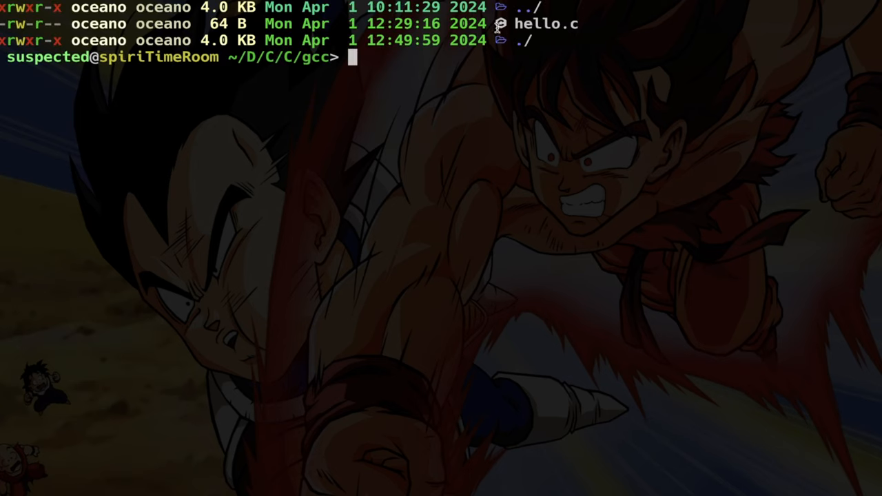
Step: Capture gcc -### -save-temps hello.c output into gcc.txt and view it with less
double_click(540, 23)
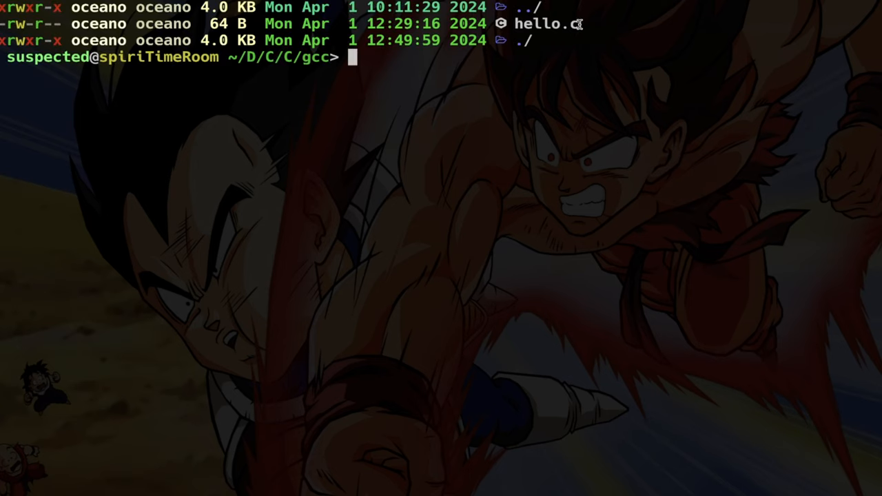
text(gcc -### -save-temps hello.c 2> gcc.txt)
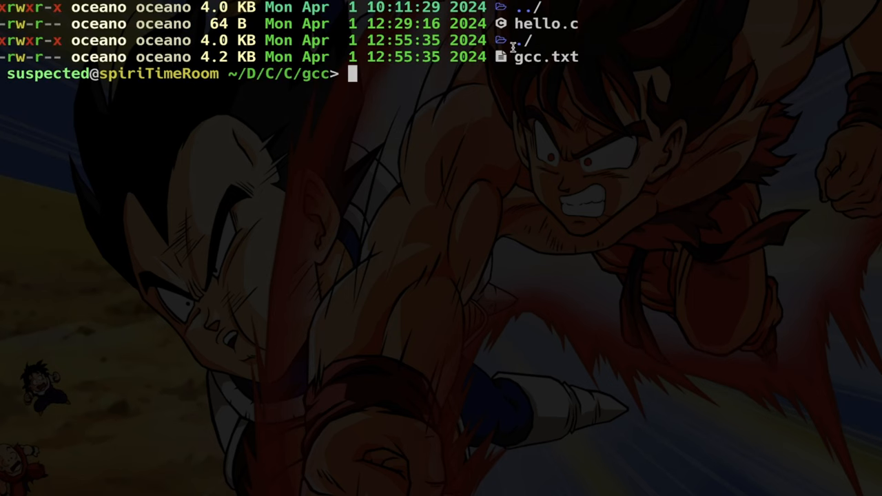
text(cat gcc.txt | less)
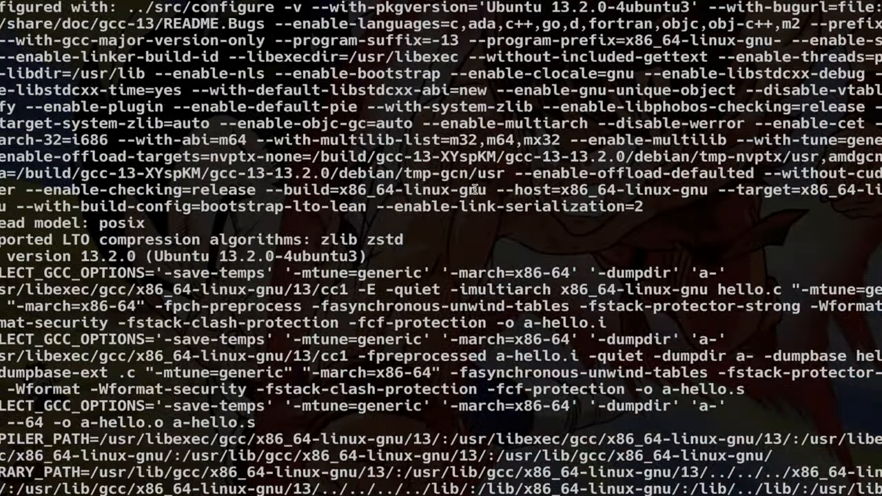
Step: Rerun the cc1 -E preprocessing command from gcc.txt and view the resulting 19 KB a-hello.i with bat
scroll(down, 3)
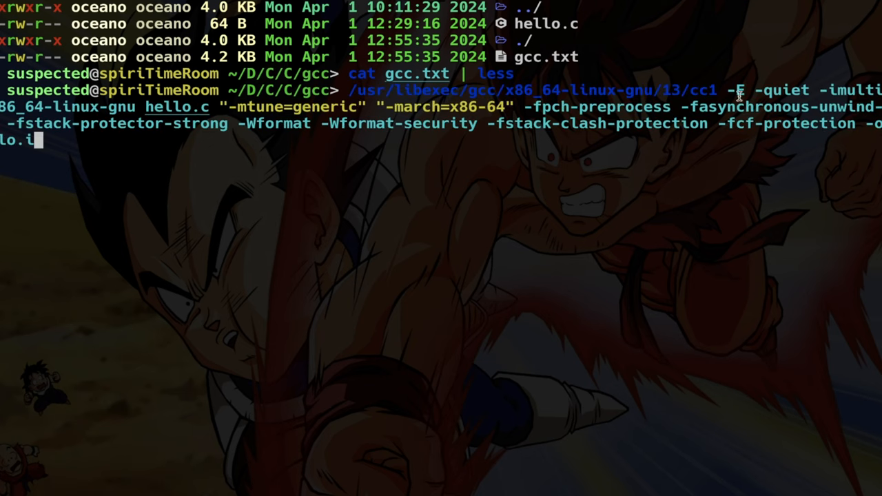
mouse_move(780, 127)
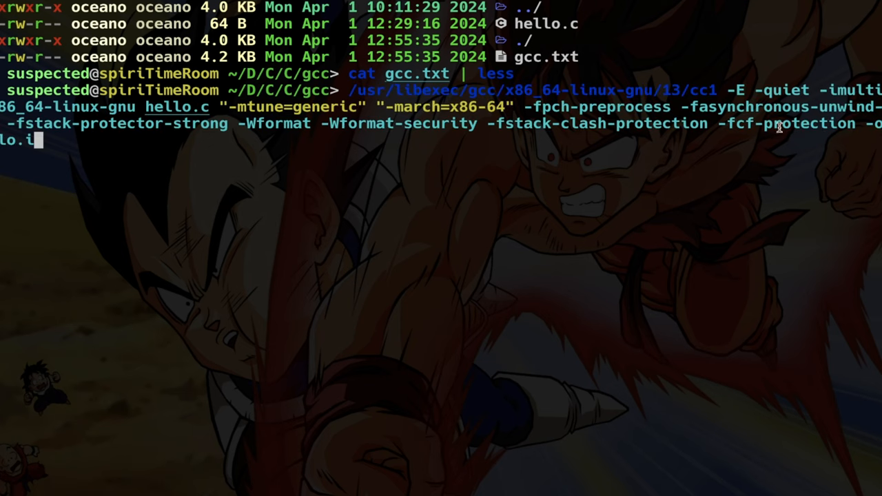
double_click(702, 89)
text(la)
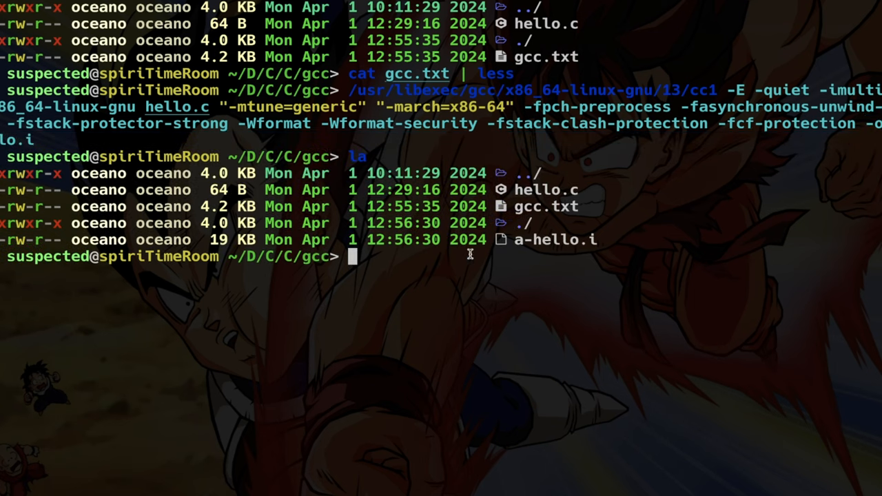
double_click(551, 240)
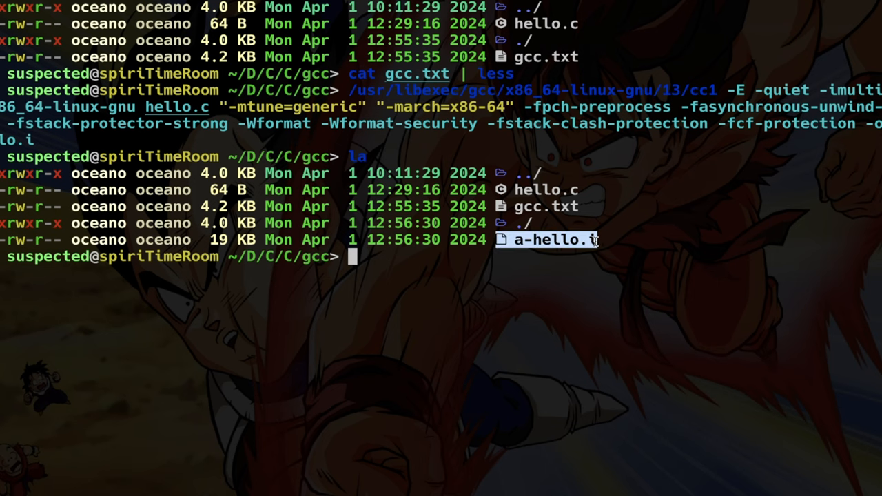
text(bat a-hello.i)
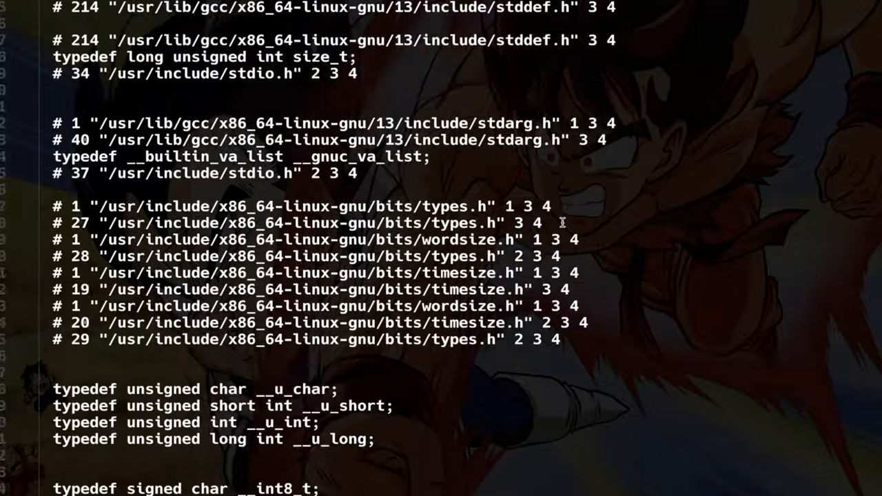
scroll(down, 3)
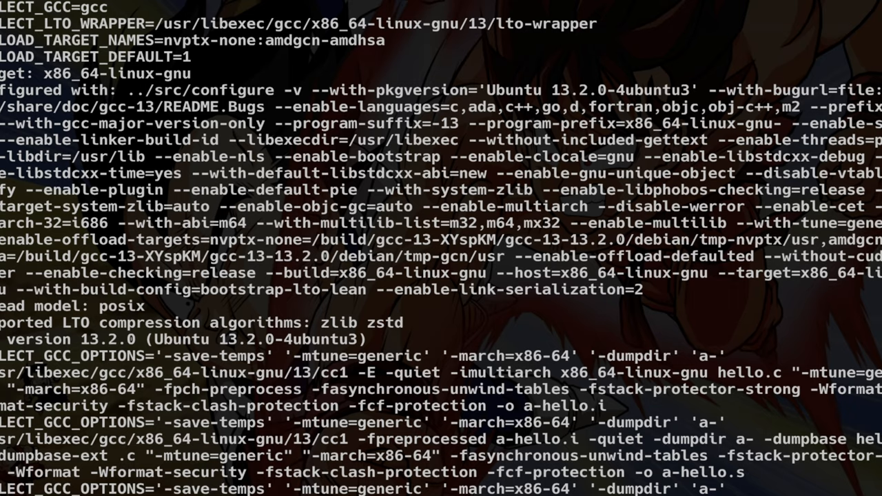
Step: Run cc1 -fpreprocessed on a-hello.i to produce a-hello.s and scroll through the assembly with bat
scroll(down, 3)
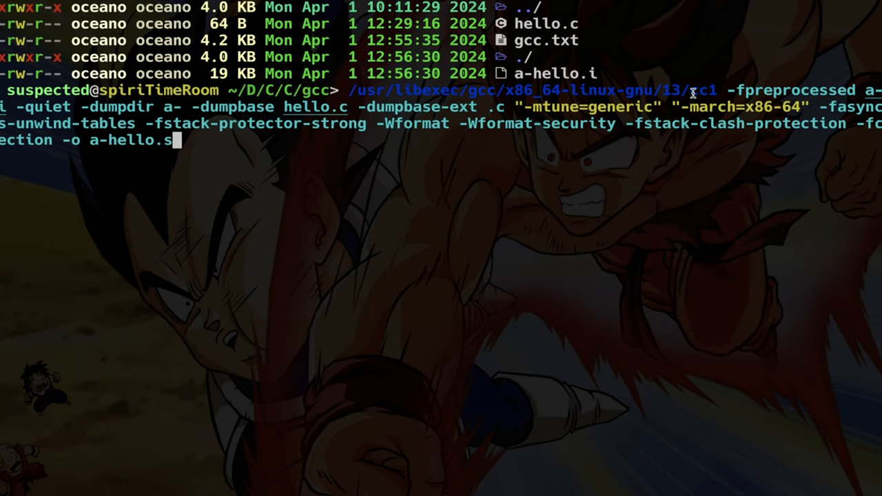
double_click(701, 89)
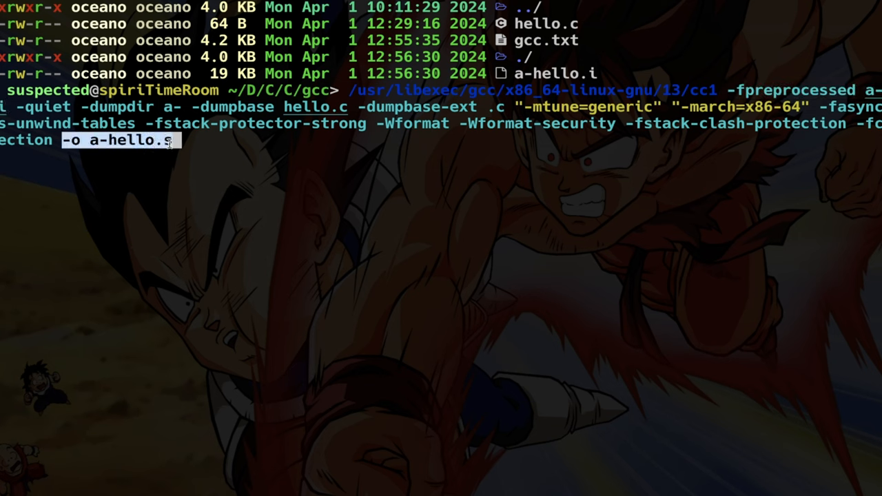
text(bat a-hello.i)
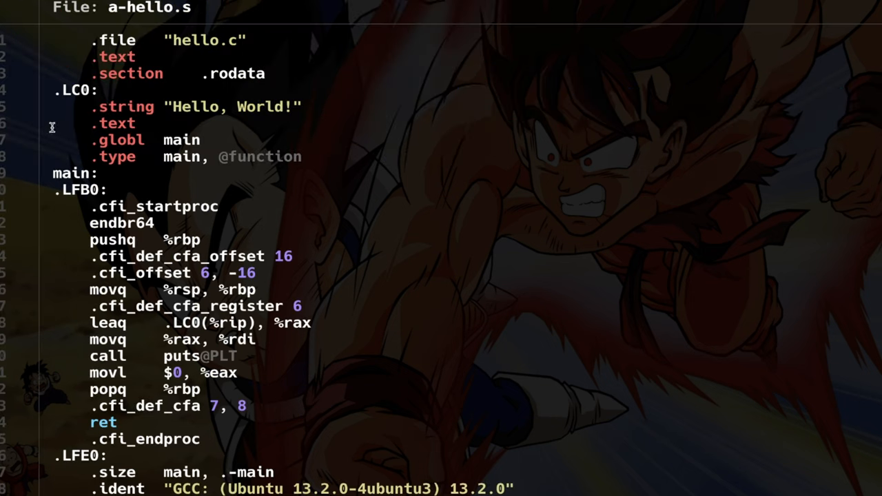
scroll(down, 3)
text(as --64 -o a-hello.o a-hello.s)
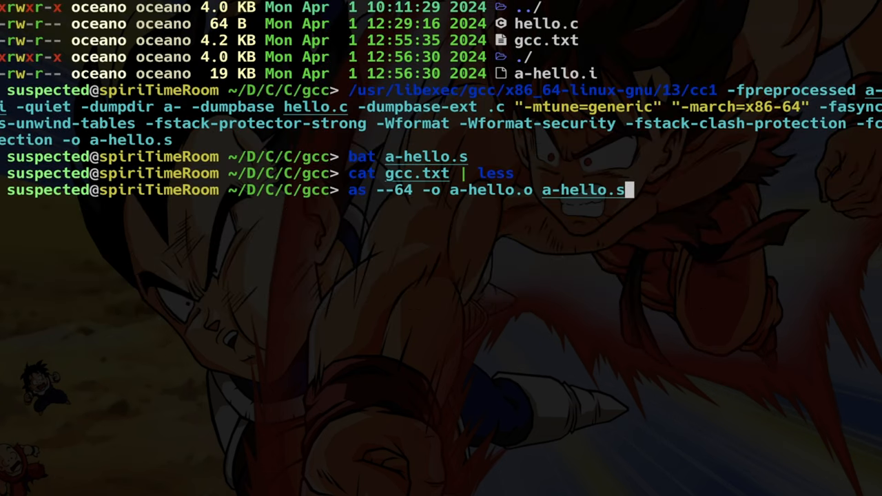
Step: Assemble a-hello.s into a 1.5 KB a-hello.o, confirm with la, and show a-hello.s with bat
text(la)
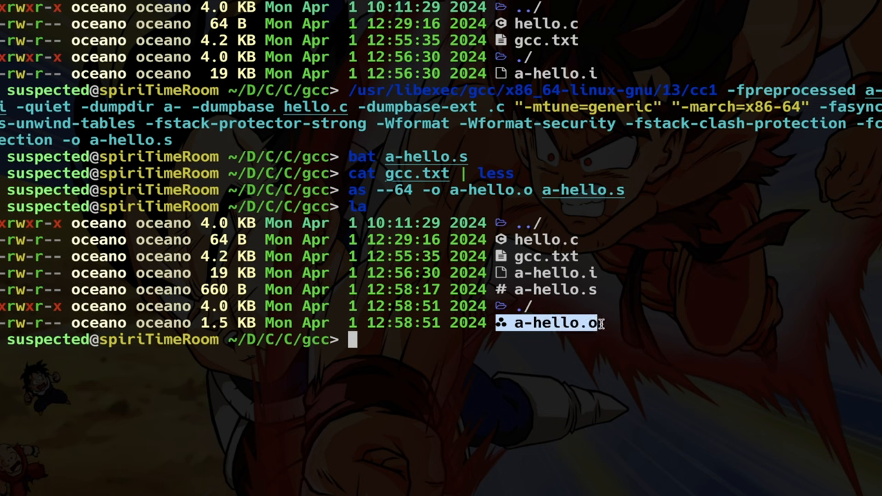
text(bat a-hello.s)
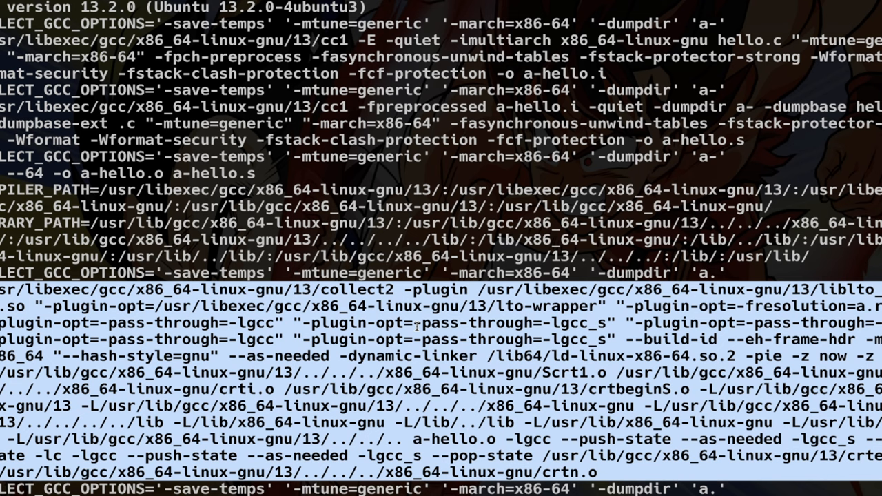
Step: Run the copied collect2 command to link a.out, list it with la, and run ./a.out printing Hello, World!
scroll(down, 3)
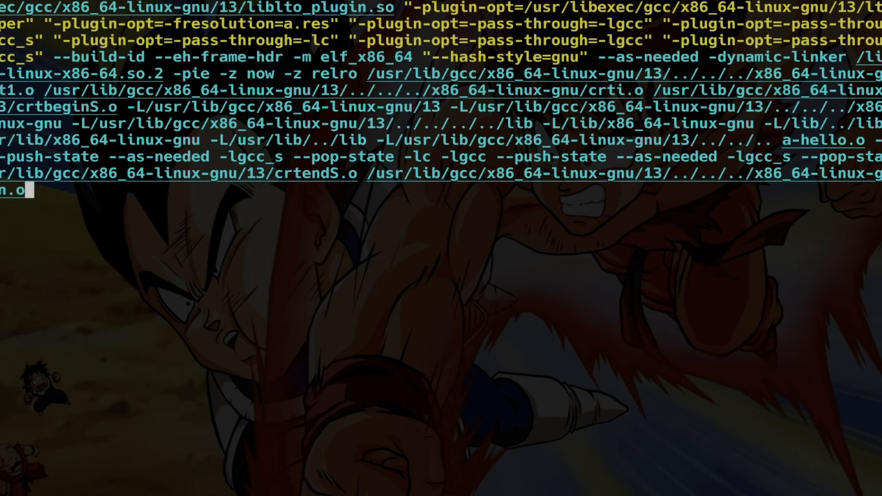
text(la)
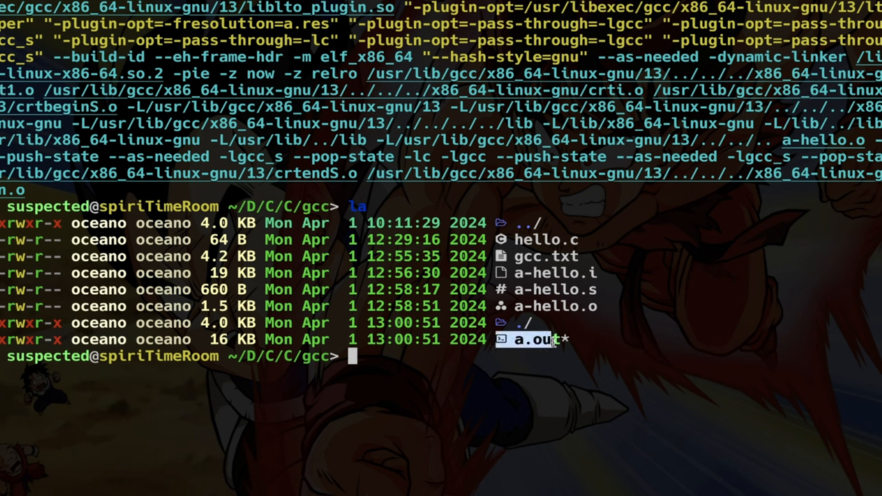
text(./a.out)
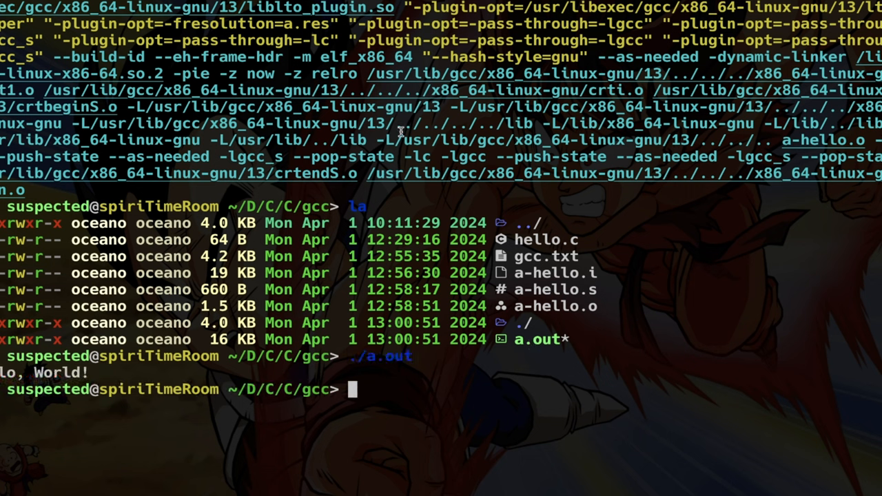
mouse_move(696, 8)
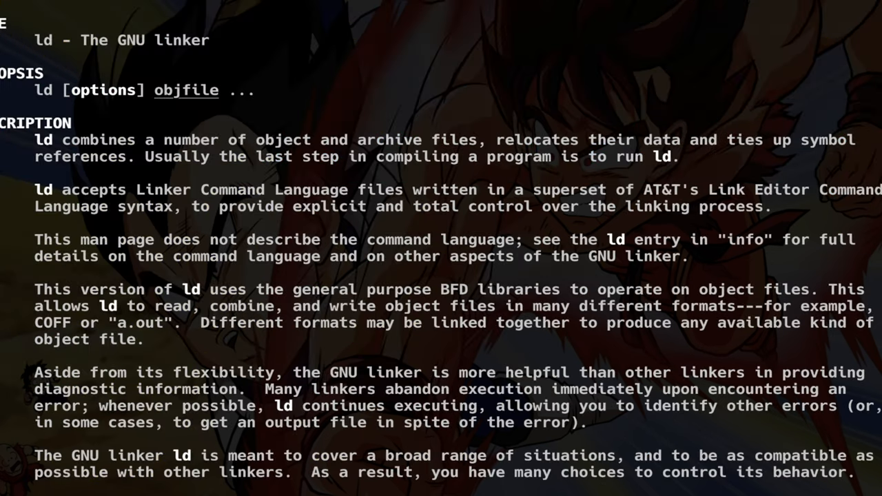
Step: Select the collect2 line and start typing the build-chain note from cpp to a.out at the prompt
triple_click(123, 40)
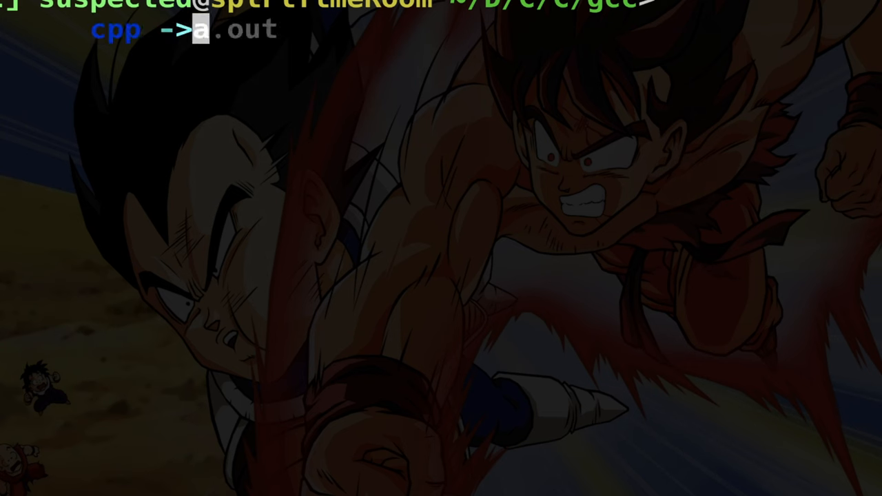
text(cc)
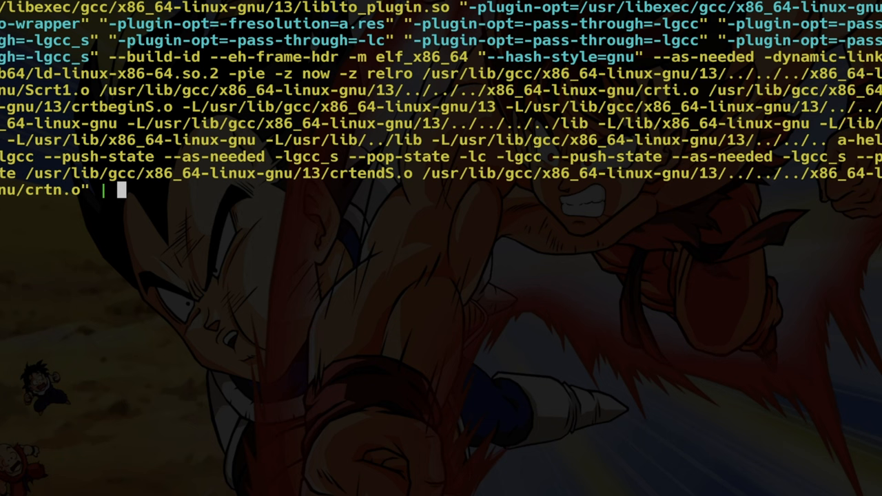
Step: Pipe the quoted collect2 command to baba asking 'explain me all of this step by step' and read the breakdown
text(baba "e)
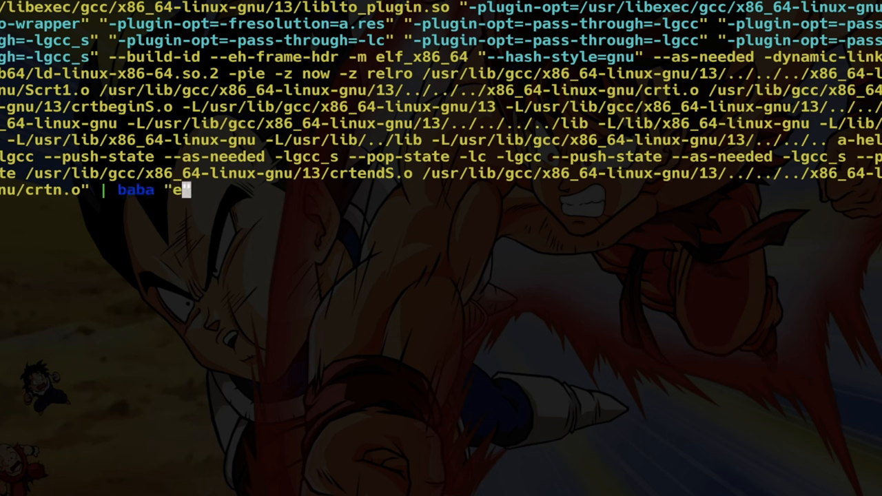
text(xplain me all of thhis step by step)
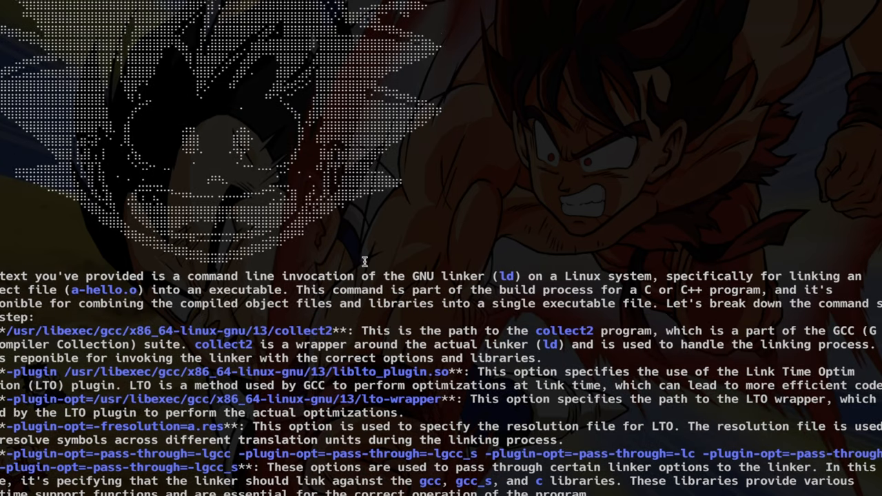
mouse_move(441, 361)
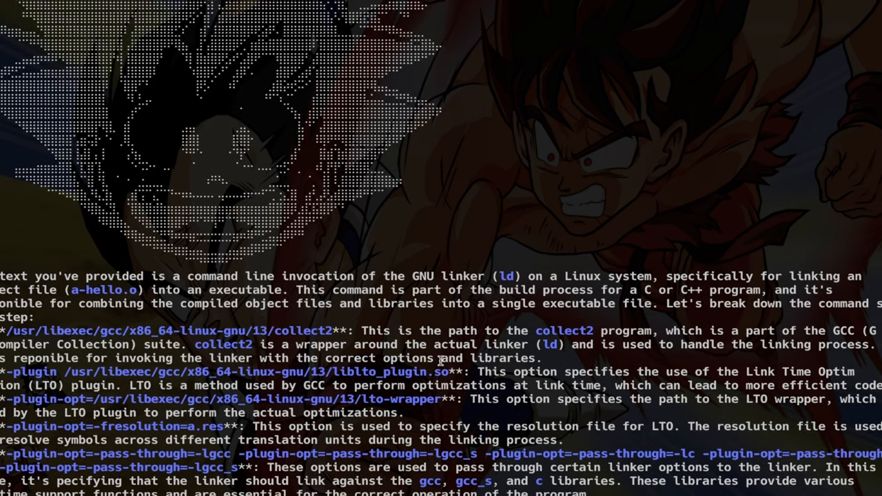
scroll(down, 3)
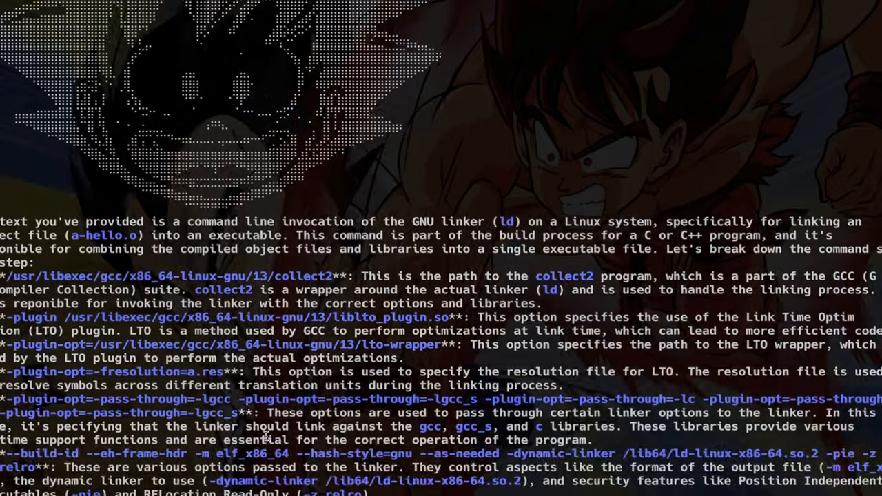
scroll(down, 3)
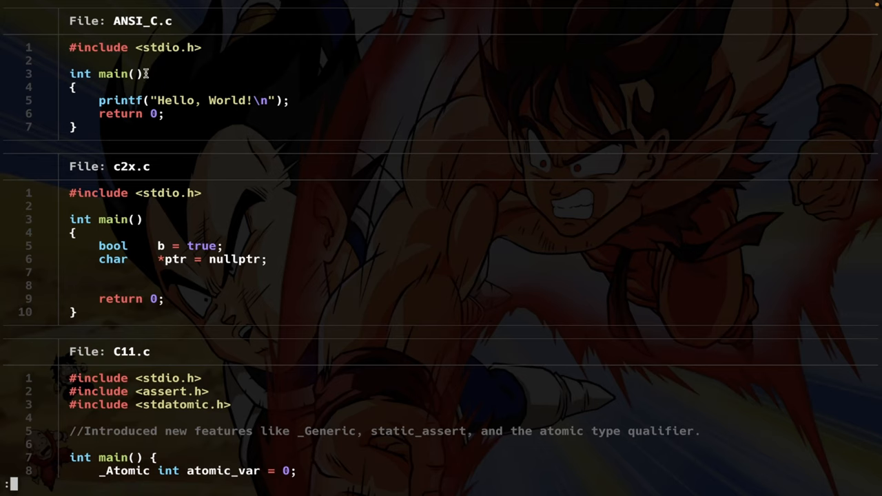
Step: Compile ANSI_C.c with gcc -ansi without errors and run the resulting ./a.out
scroll(down, 3)
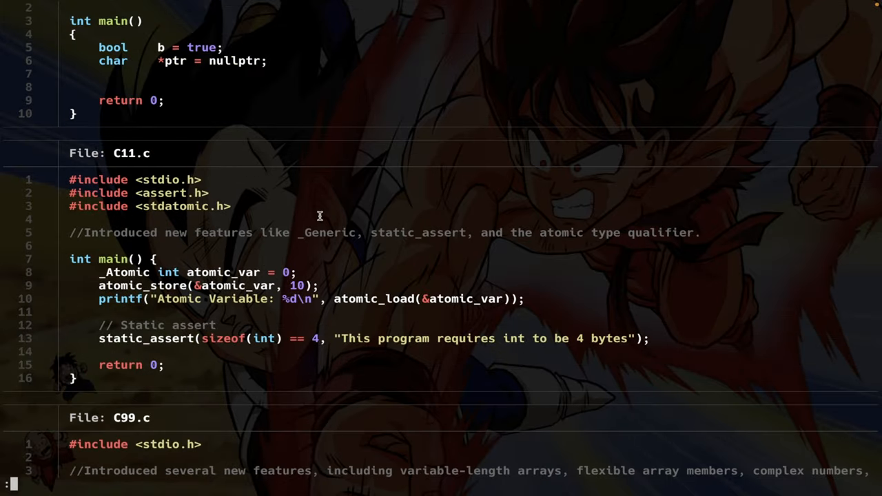
scroll(down, 3)
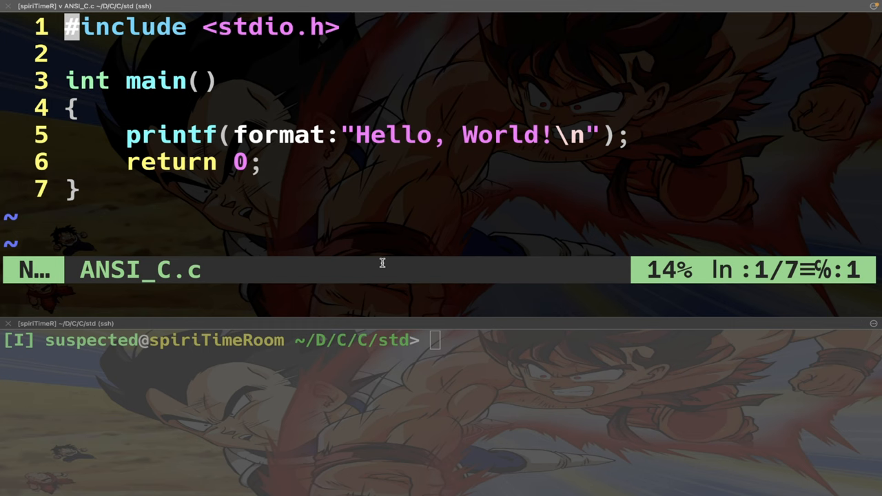
text(gcc -ansi ANSI_C.c)
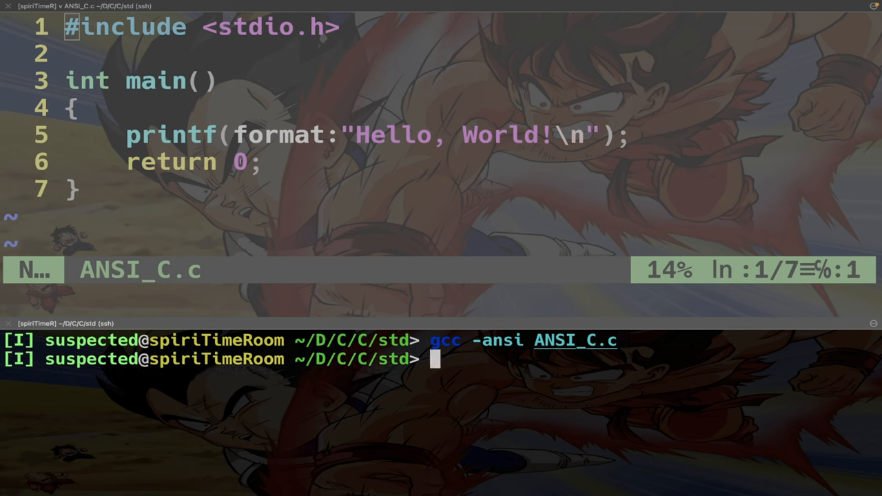
text(./a.out)
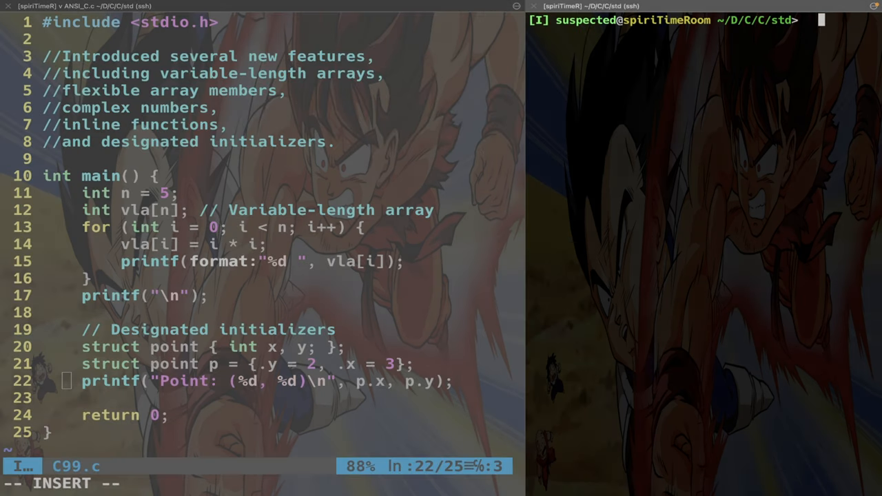
Step: Compile C99.c with gcc -ansi and note the error suggesting a newer standard option
text(gcc -)
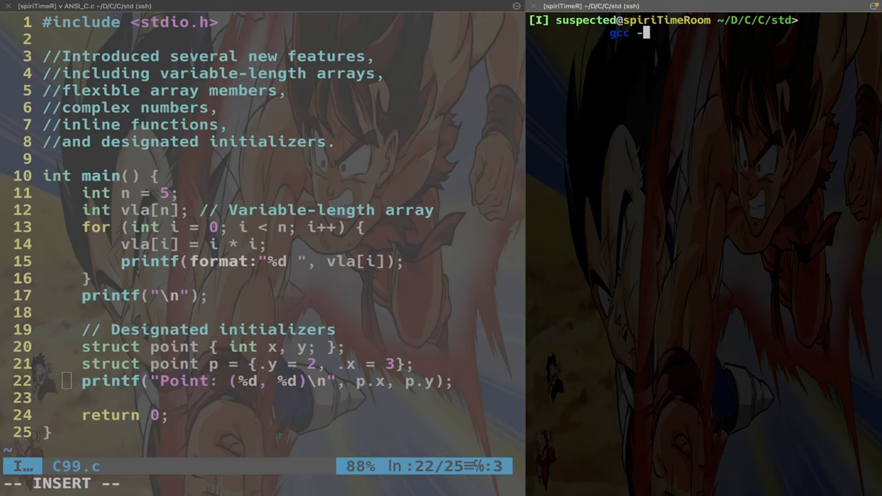
text(ansi C99.c)
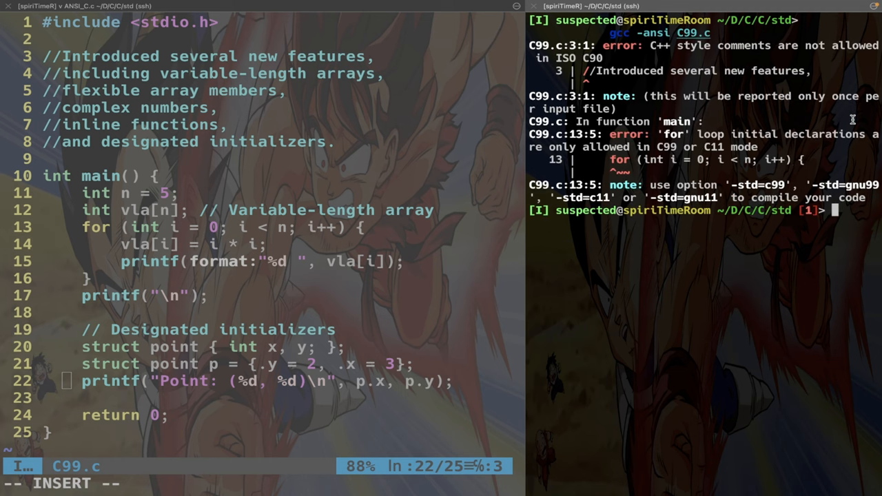
double_click(675, 185)
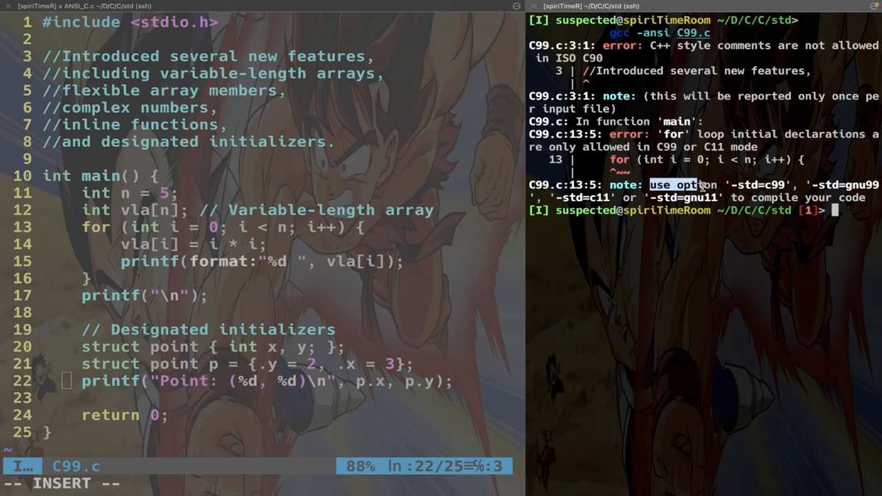
mouse_move(854, 266)
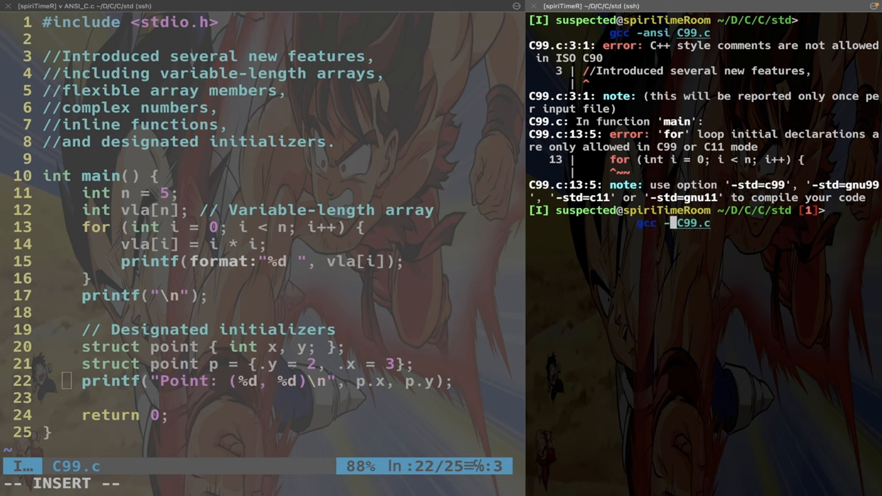
Step: Recompile C99.c with gcc -std=c99 and run ./a.out, printing 0 1 4 9 16 and Point: (3, 2)
text(std=c99)
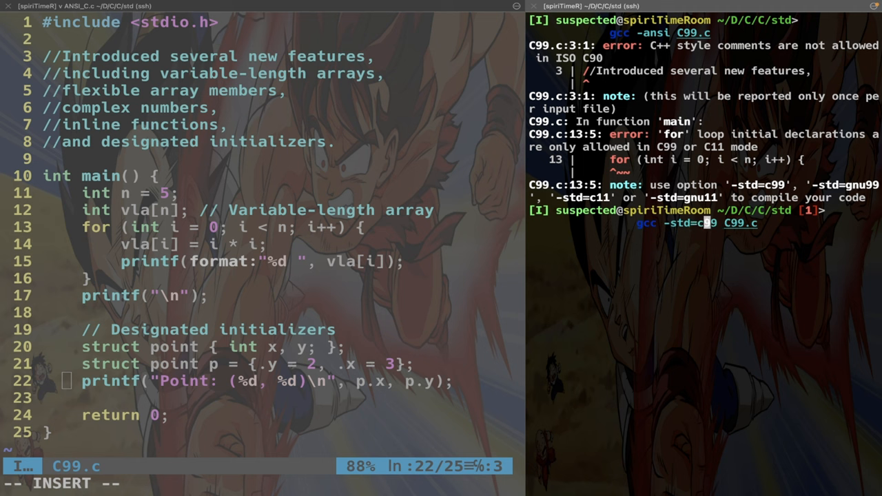
text(./a.out)
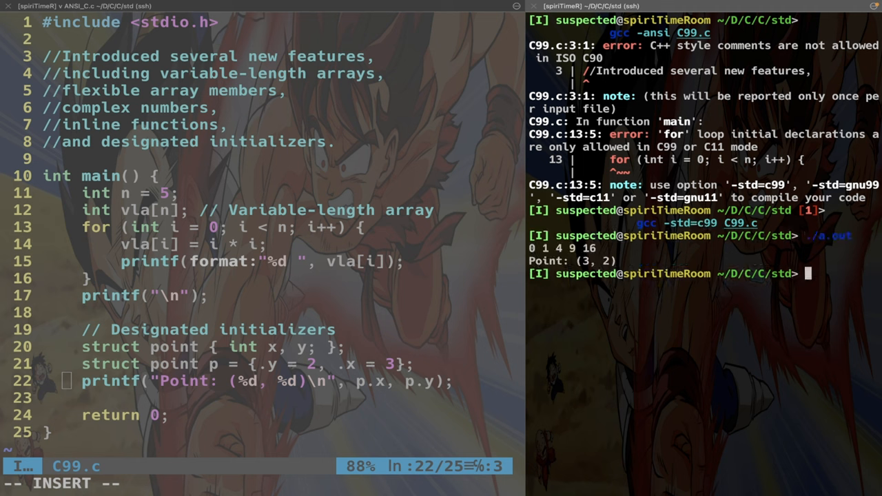
mouse_move(743, 270)
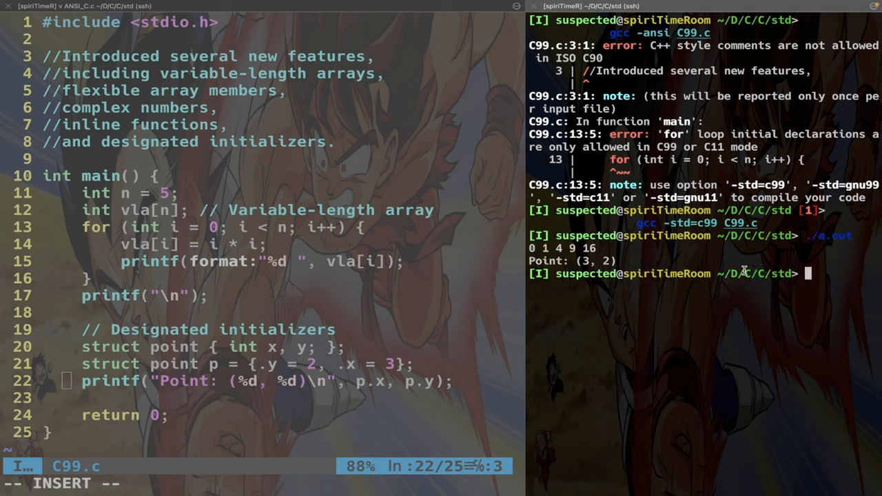
mouse_move(295, 280)
text(gcc -std)
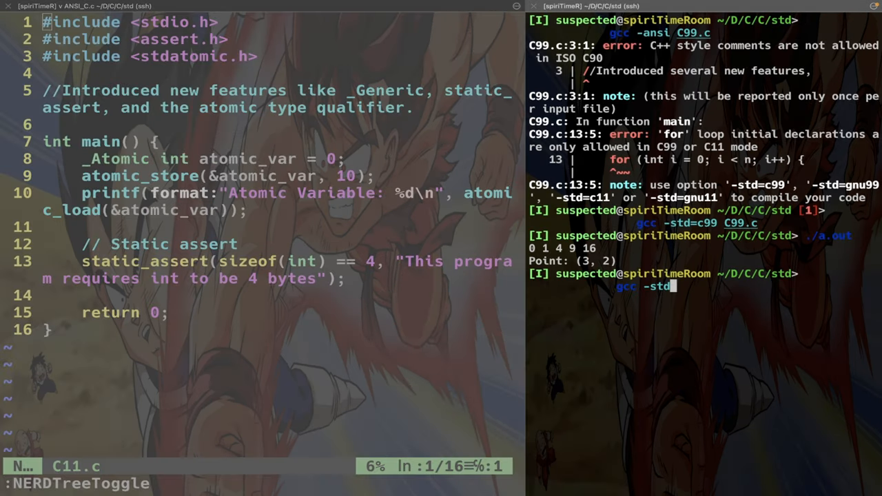
Step: Compile C11.c with gcc -std=c99 (failing on static_assert) and begin a gcc -std command
text(=c99 C11.c)
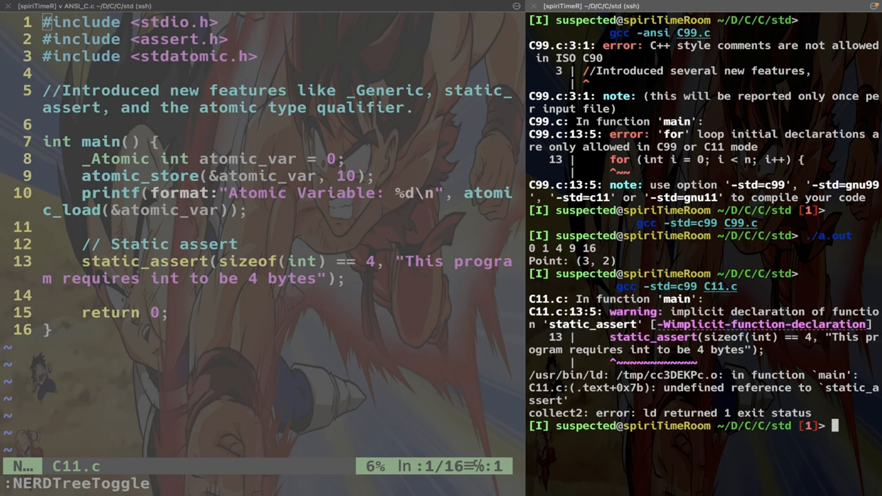
mouse_move(830, 358)
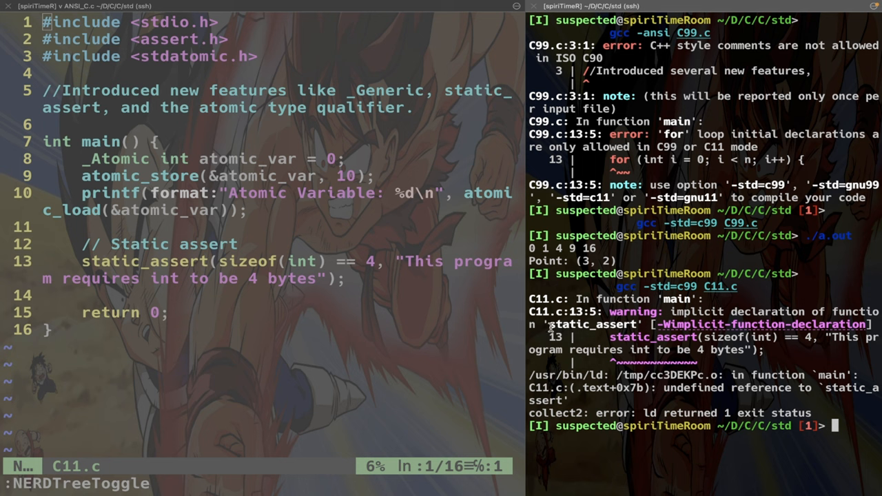
text(gcc -std=c2x -pedantic -Wall -Wextra)
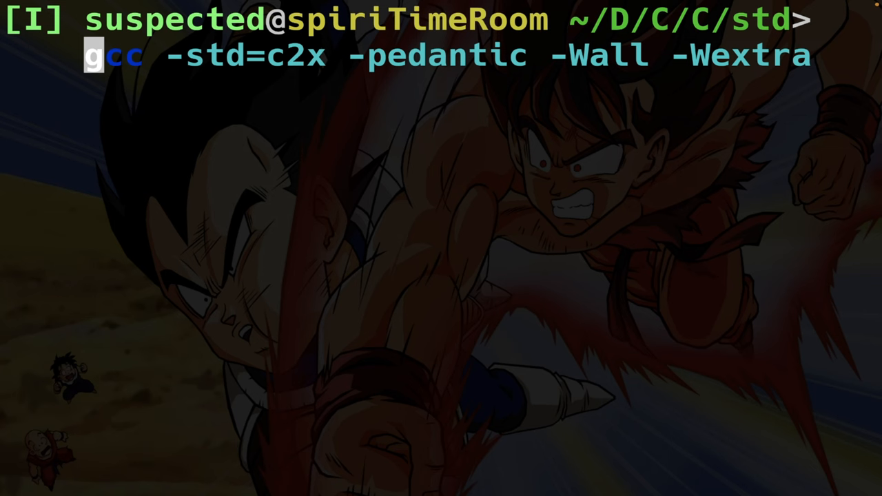
mouse_move(752, 288)
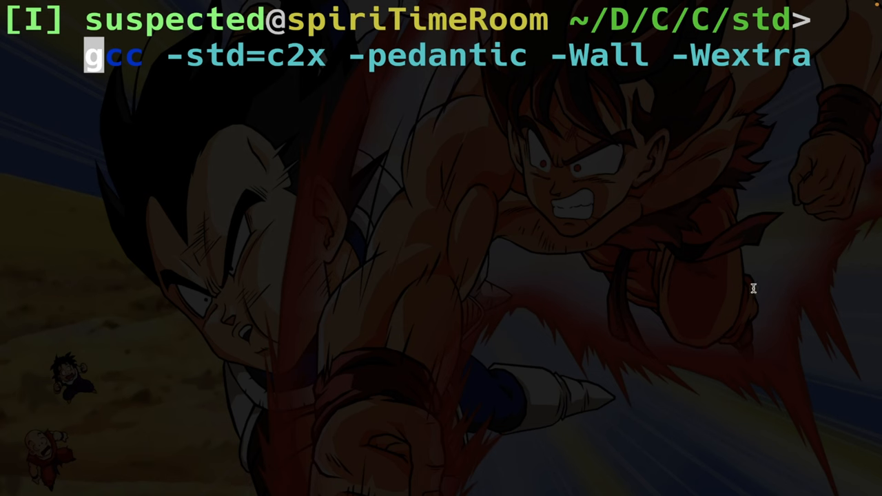